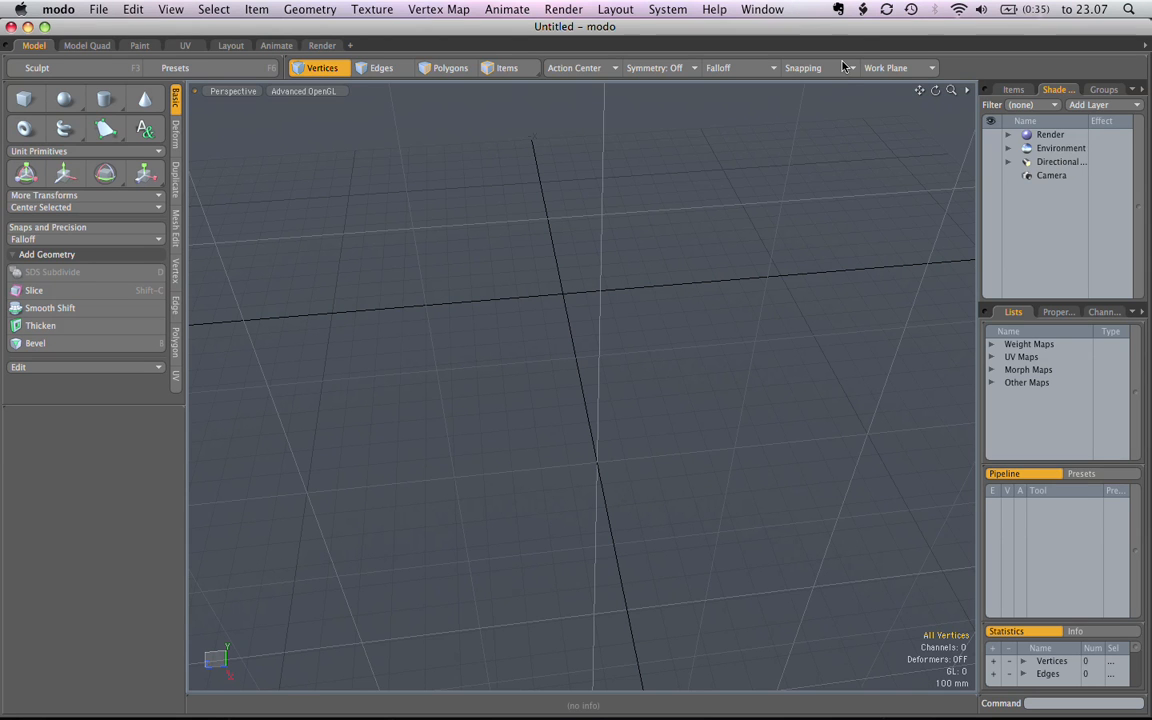
- Bring up the Snapping presets via the Edit menu's Snaps and Precision section
{"action": "left_click", "coordinate": [801, 67]}
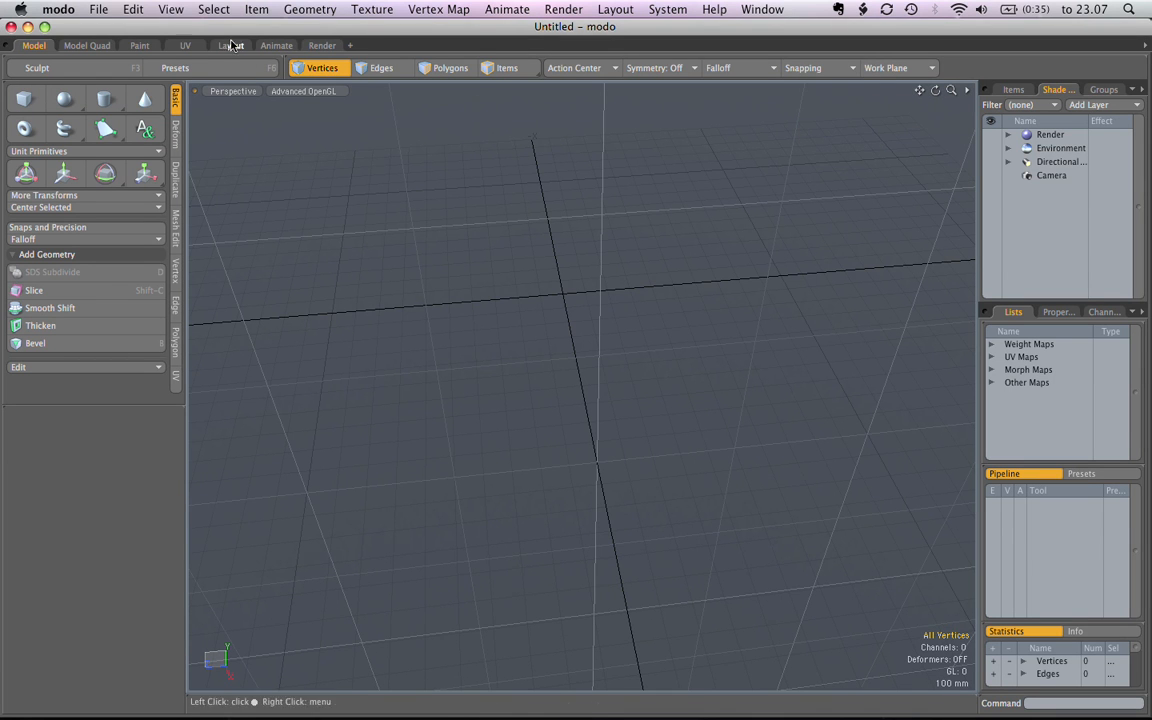
{"action": "left_click", "coordinate": [135, 9]}
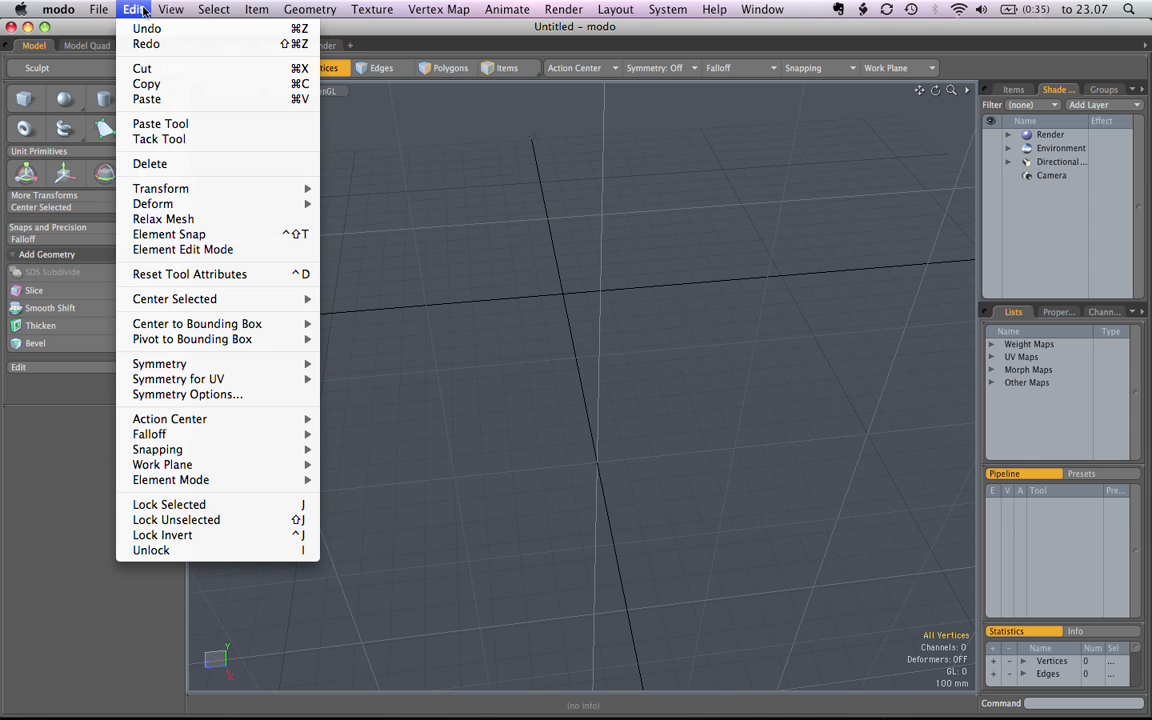
{"action": "mouse_move", "coordinate": [160, 188]}
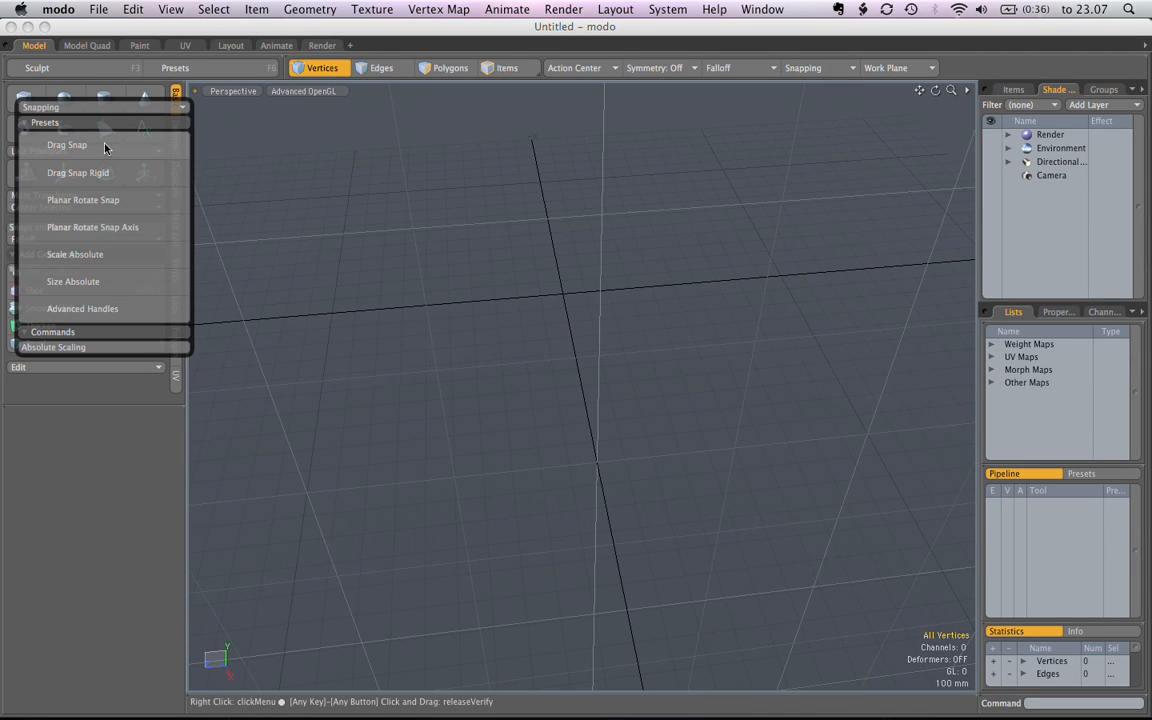
{"action": "mouse_move", "coordinate": [118, 173]}
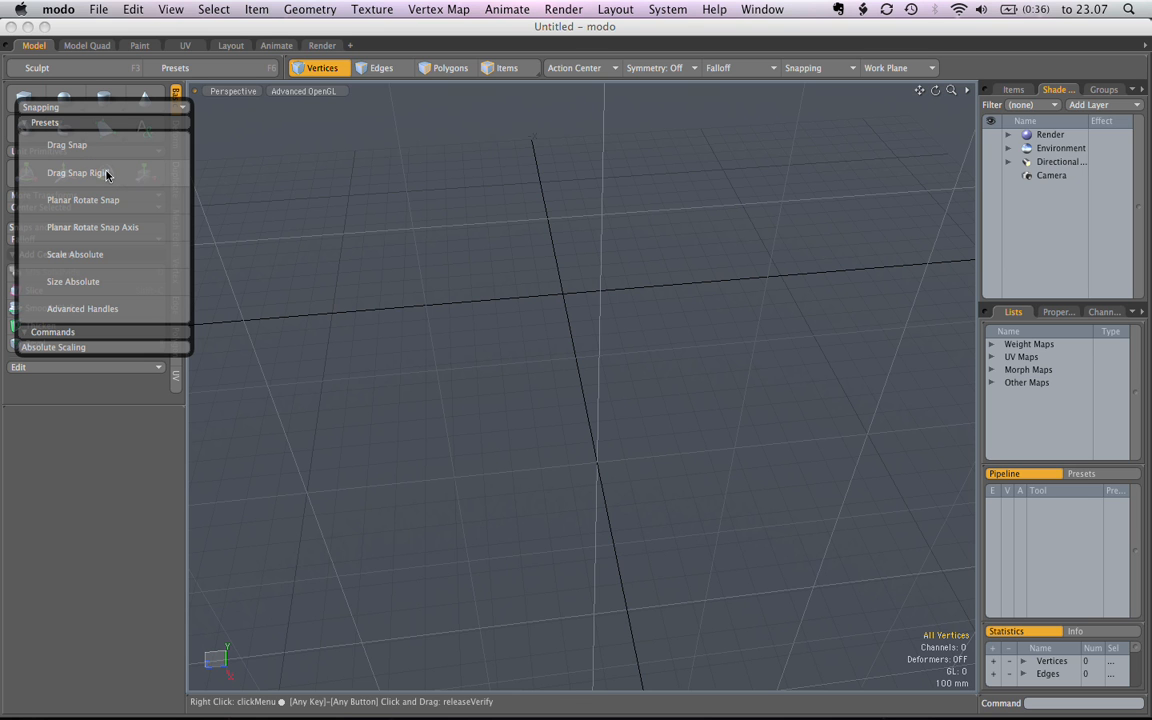
{"action": "mouse_move", "coordinate": [113, 200]}
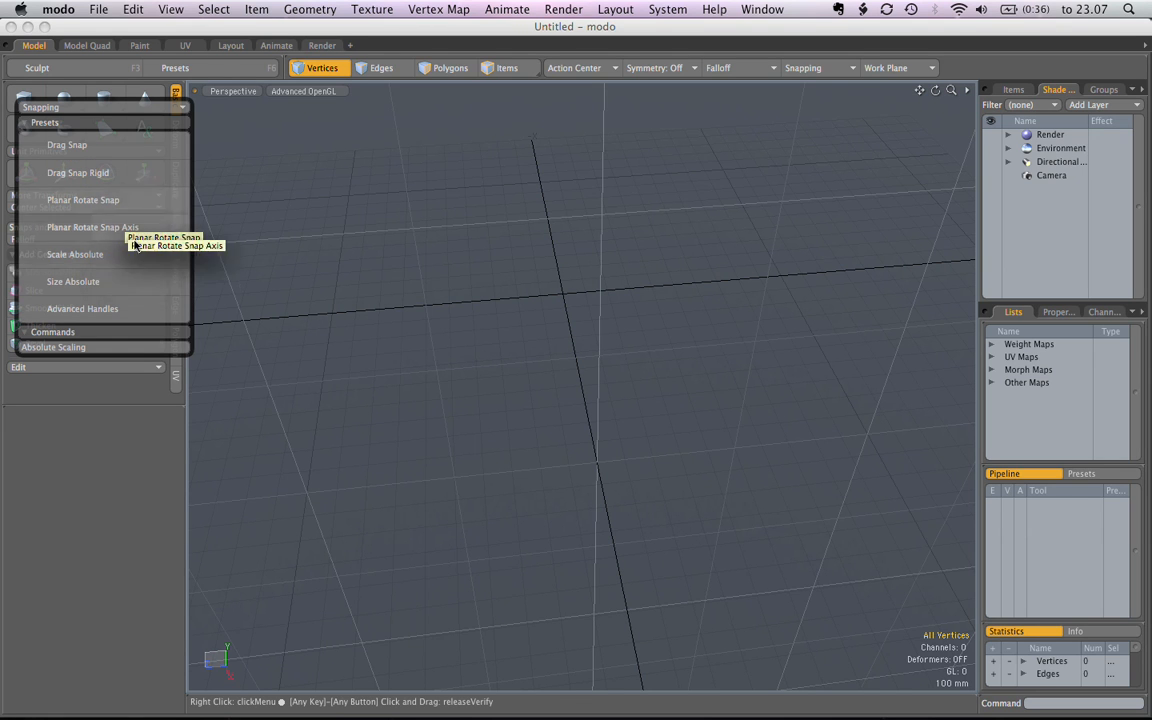
{"action": "mouse_move", "coordinate": [126, 229]}
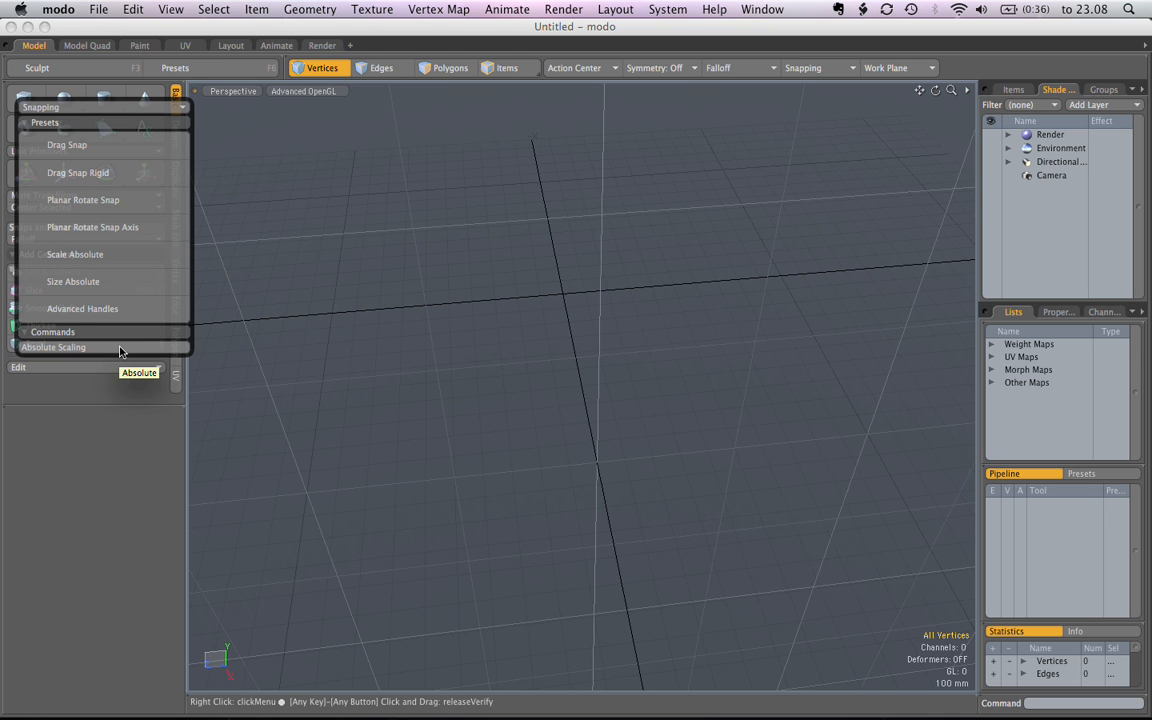
- Dismiss the Snapping popup to reveal the Items list with Mesh, Camera and Light
{"action": "left_click", "coordinate": [53, 347]}
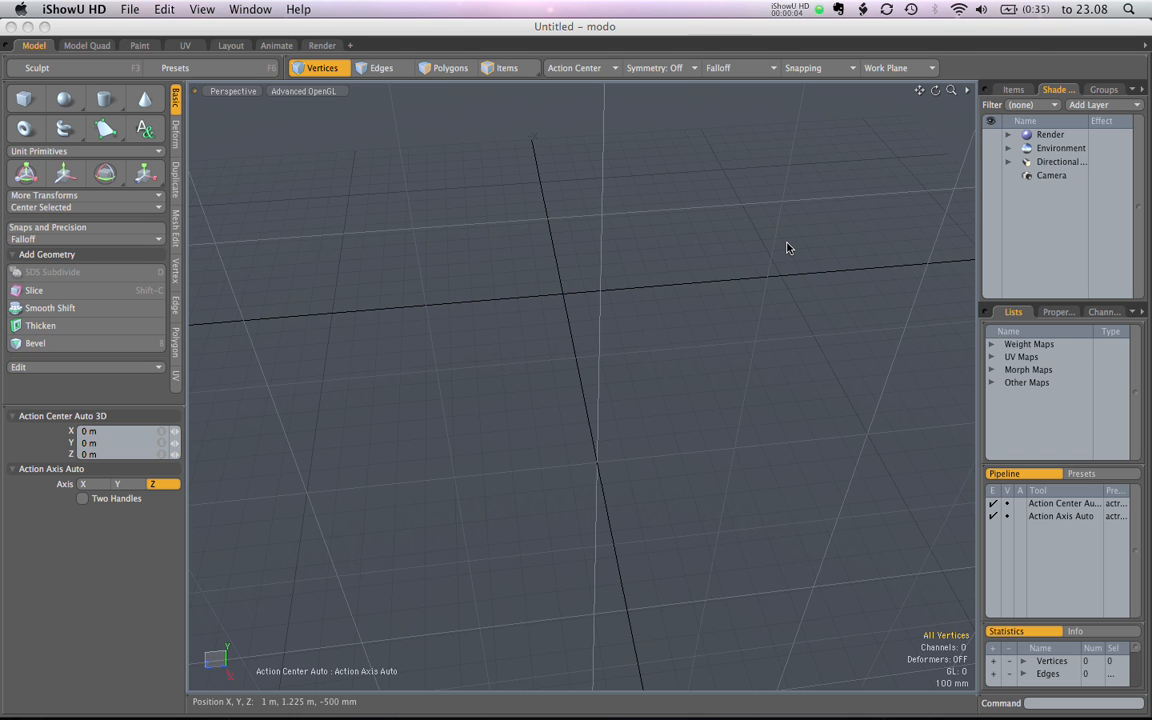
{"action": "mouse_move", "coordinate": [378, 245]}
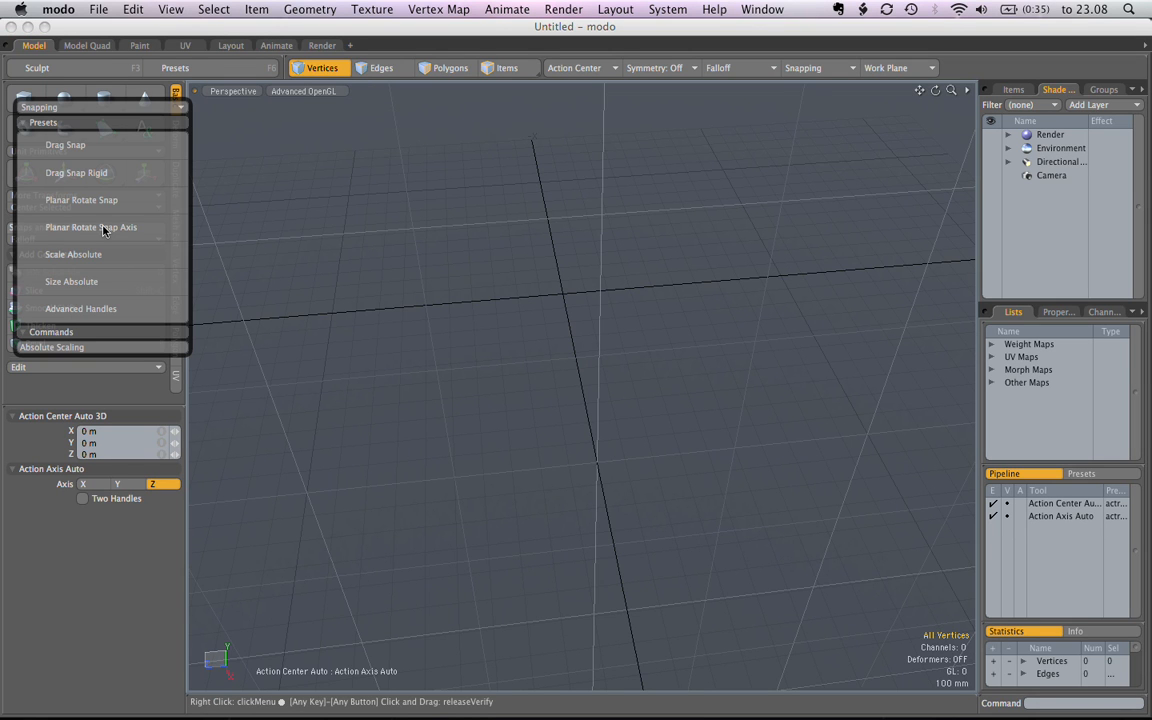
{"action": "mouse_move", "coordinate": [148, 177]}
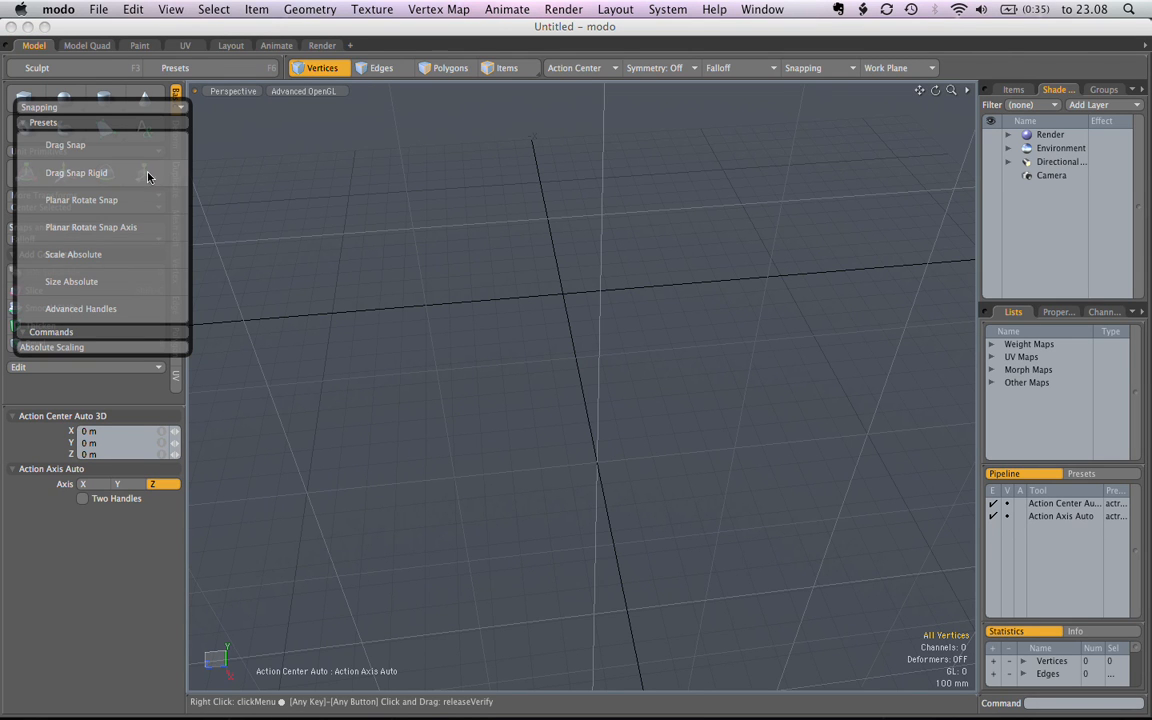
{"action": "mouse_move", "coordinate": [137, 169]}
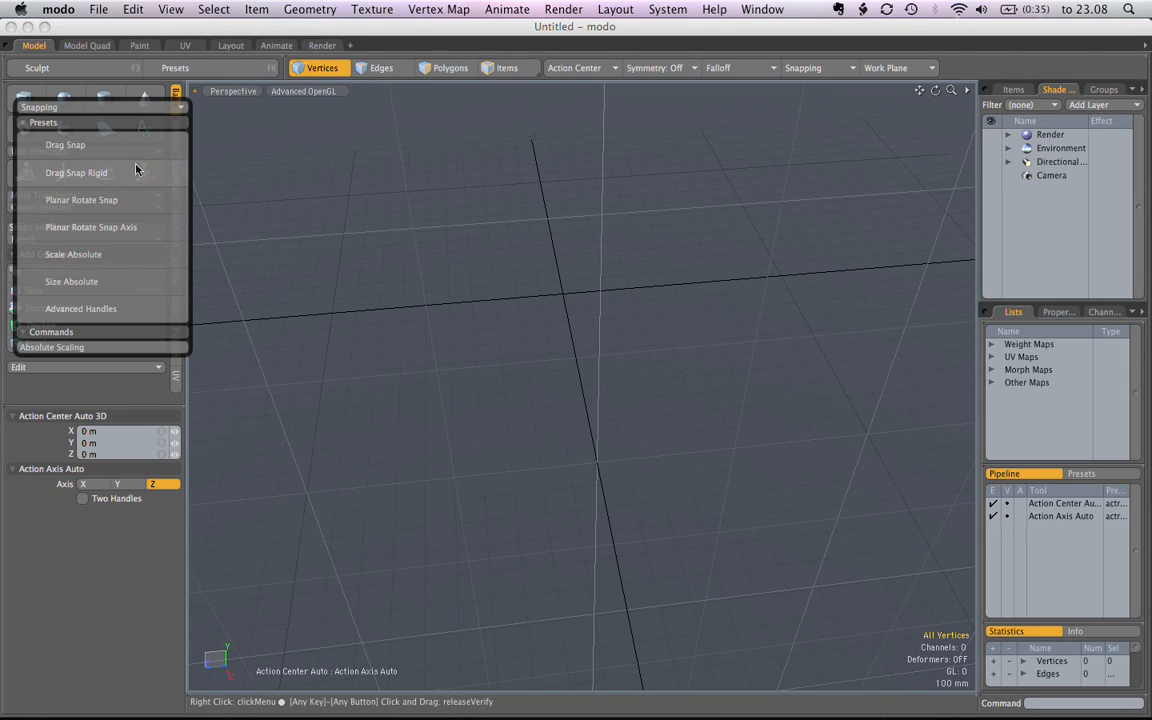
{"action": "mouse_move", "coordinate": [136, 169]}
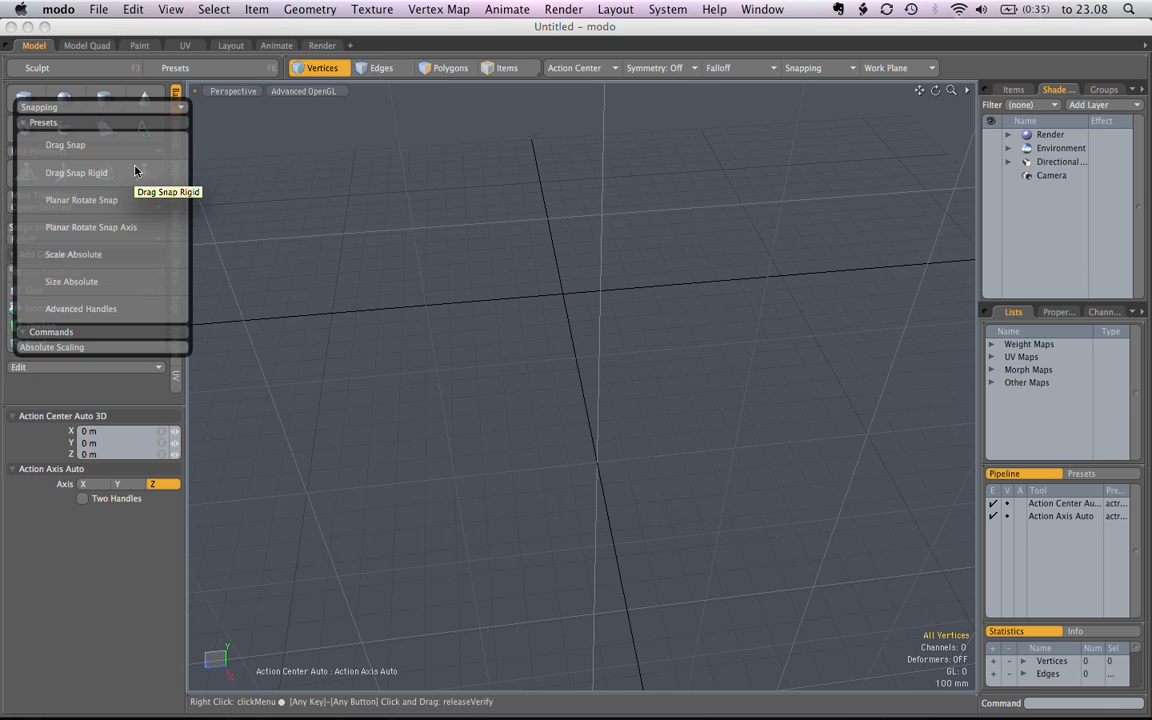
{"action": "mouse_move", "coordinate": [141, 172]}
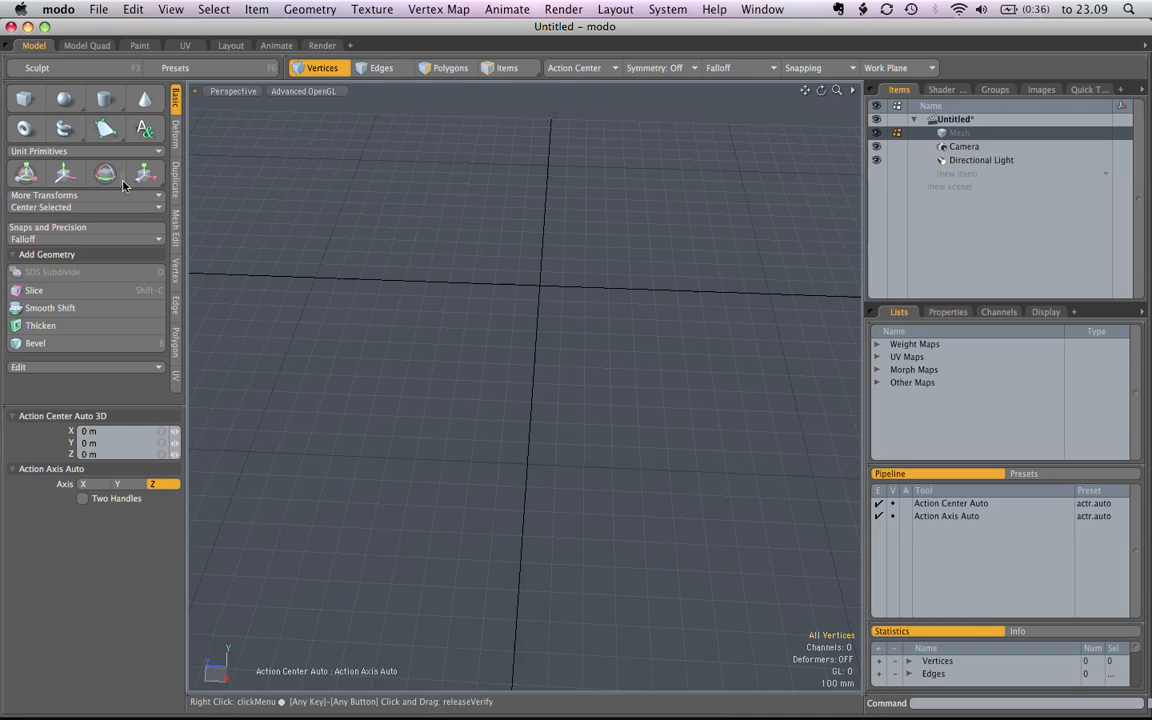
- Add a Cube primitive, giving Cube and Cube (2) in the viewport
{"action": "left_click", "coordinate": [22, 103]}
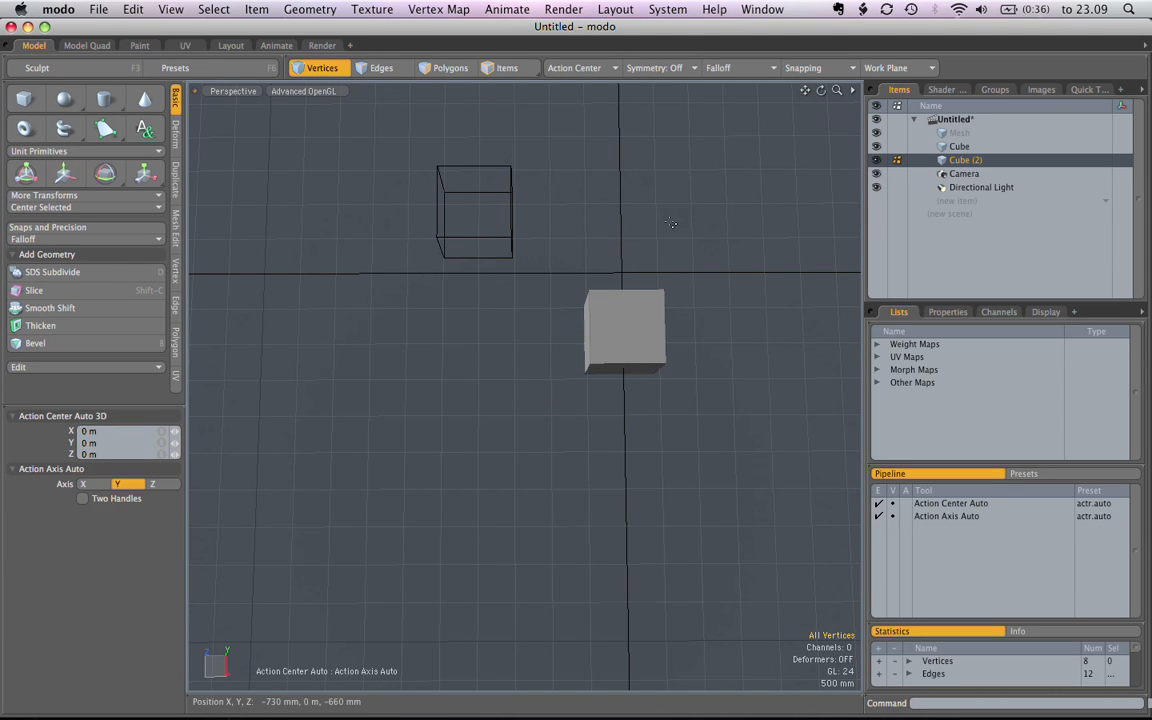
- Orbit and zoom the Perspective view to look down closely at the two cubes
{"action": "left_click_drag", "start_coordinate": [670, 223], "coordinate": [585, 237]}
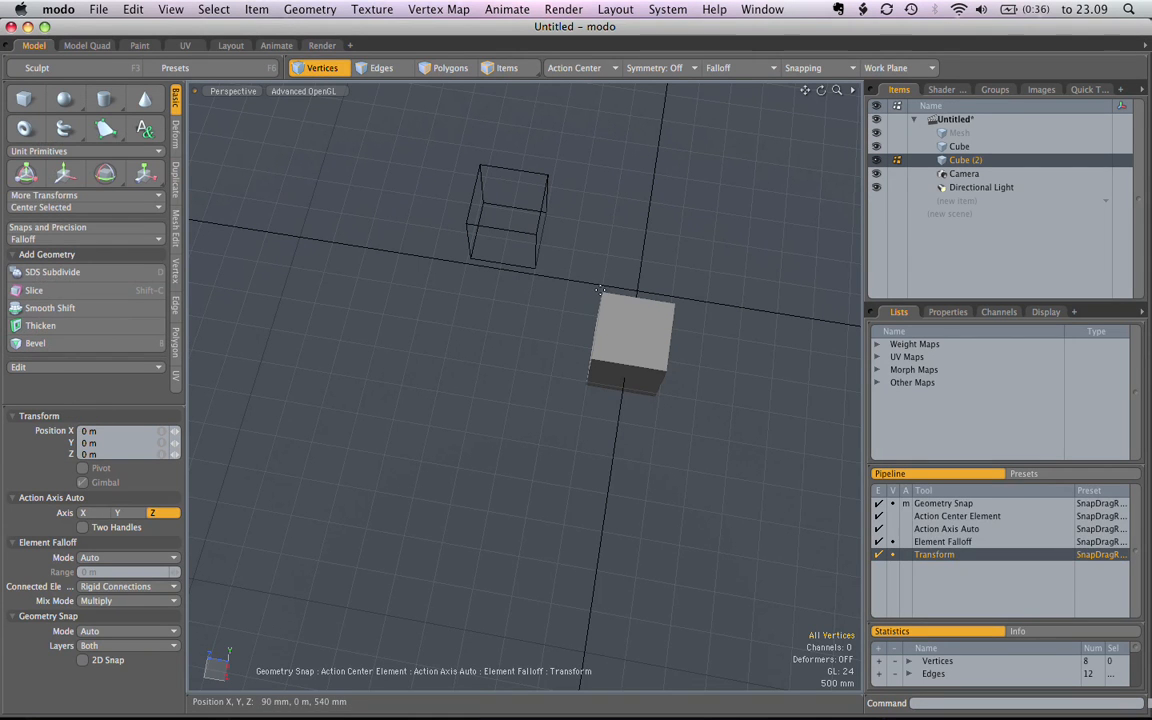
{"action": "left_click_drag", "start_coordinate": [630, 340], "coordinate": [590, 300]}
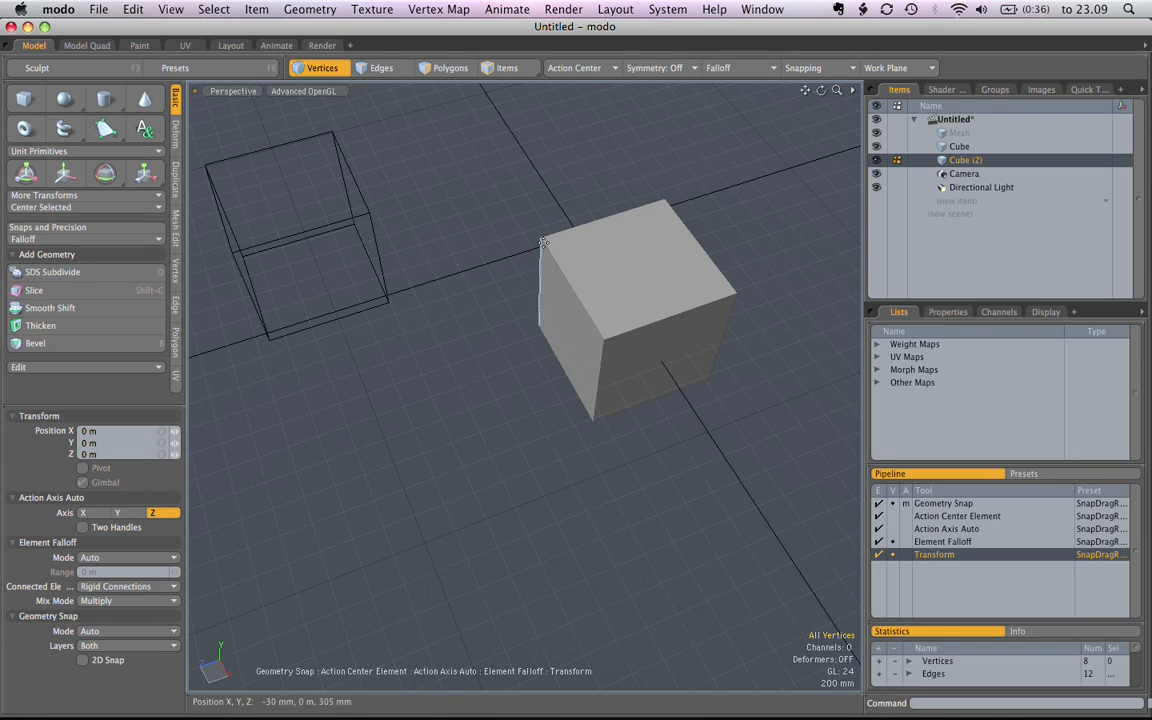
{"action": "left_click_drag", "start_coordinate": [543, 243], "coordinate": [543, 238]}
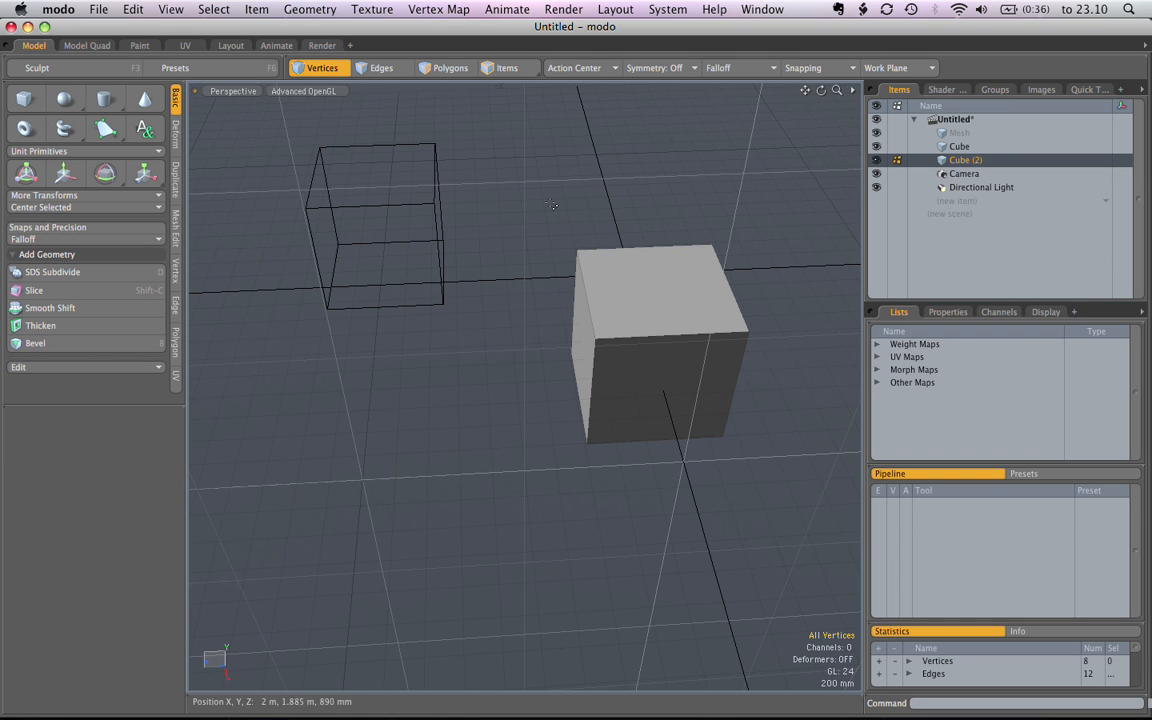
{"action": "mouse_move", "coordinate": [521, 210]}
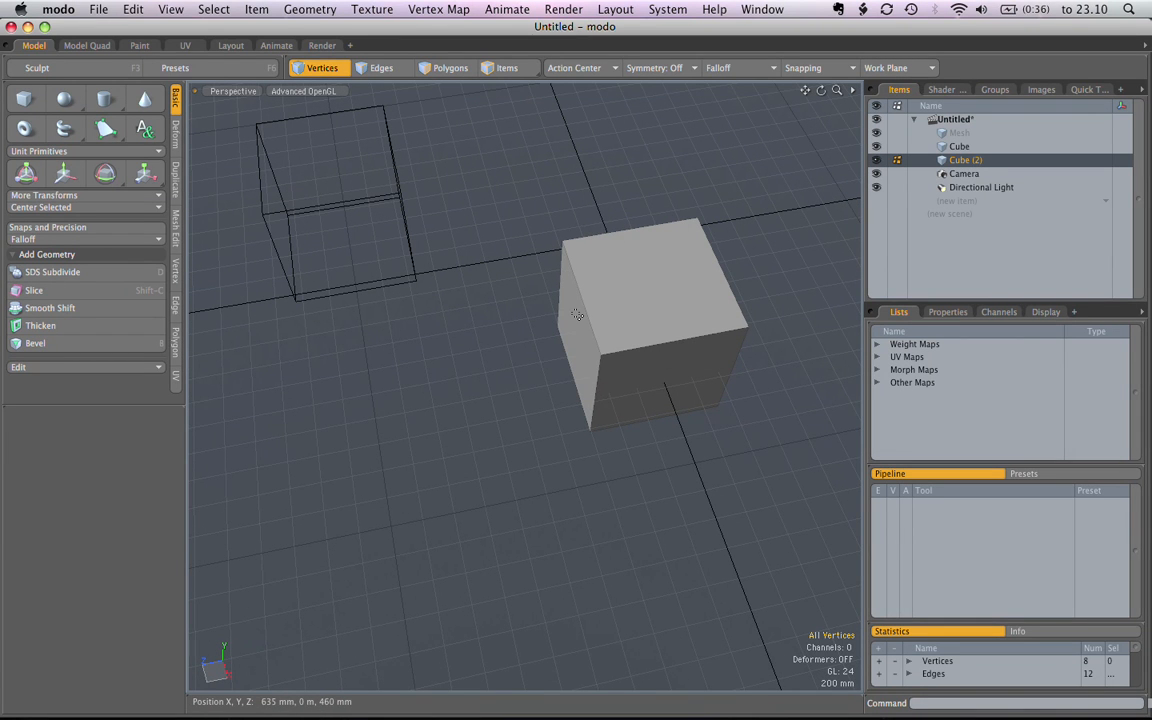
- Switch selection modes and orbit to reach the solid cube's top corner vertex
{"action": "left_click", "coordinate": [456, 68]}
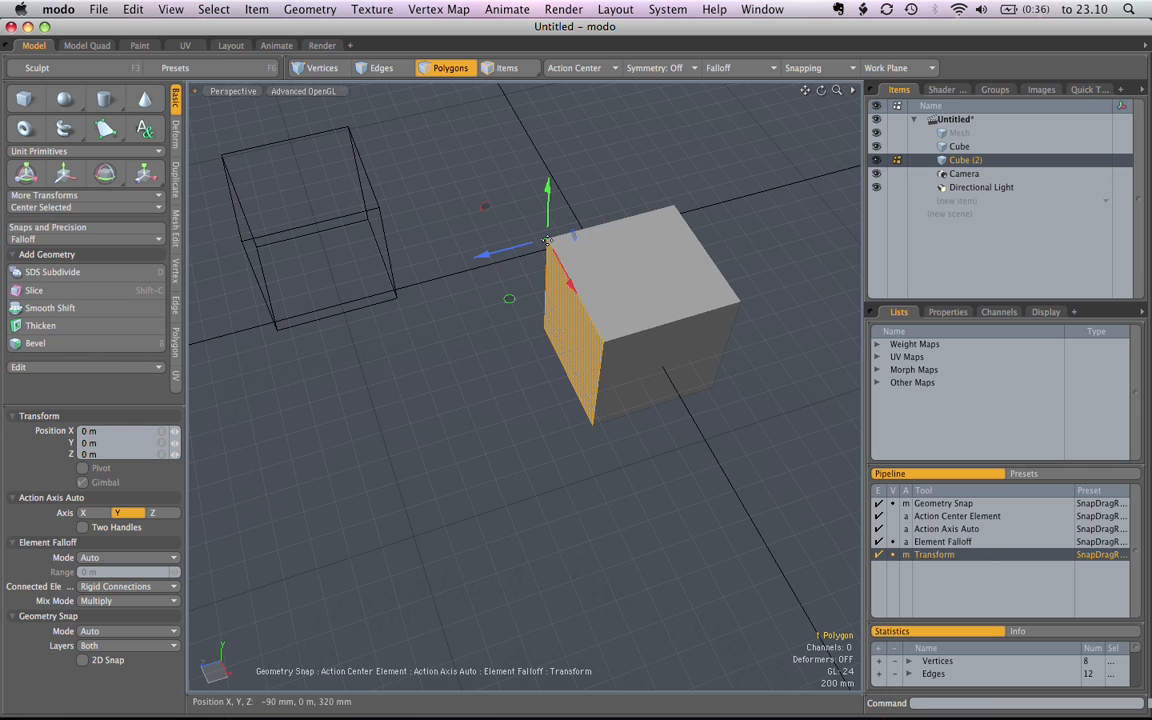
{"action": "left_click_drag", "start_coordinate": [548, 240], "coordinate": [380, 210]}
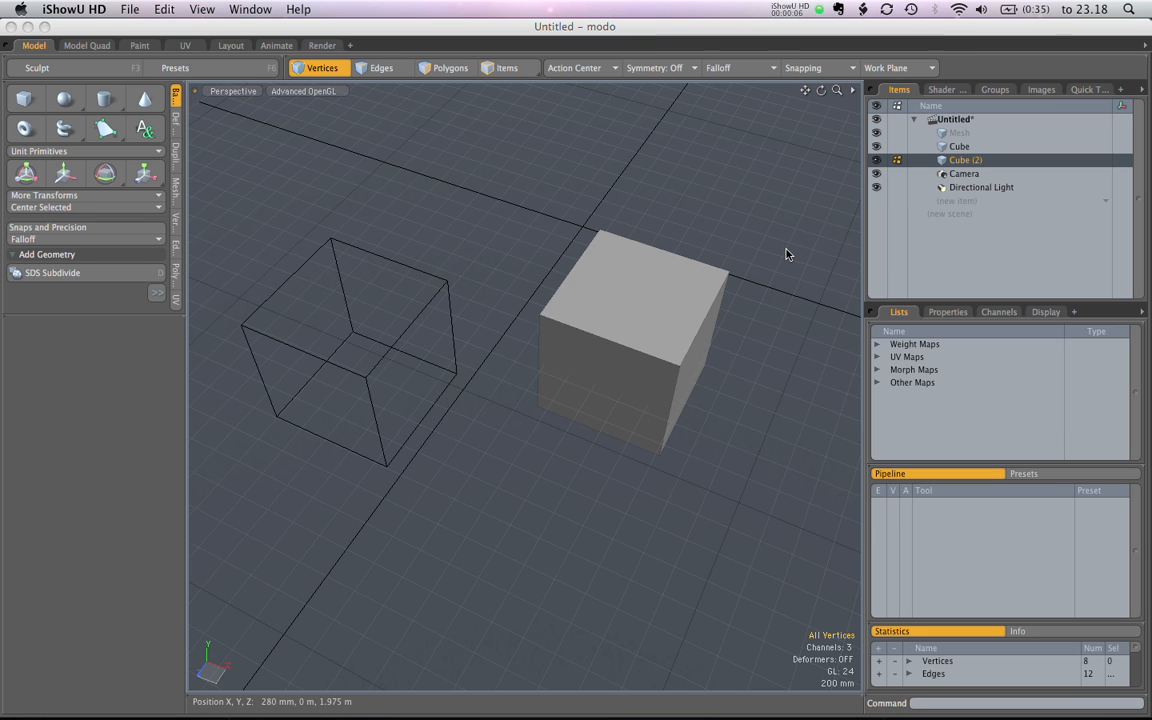
{"action": "mouse_move", "coordinate": [411, 212]}
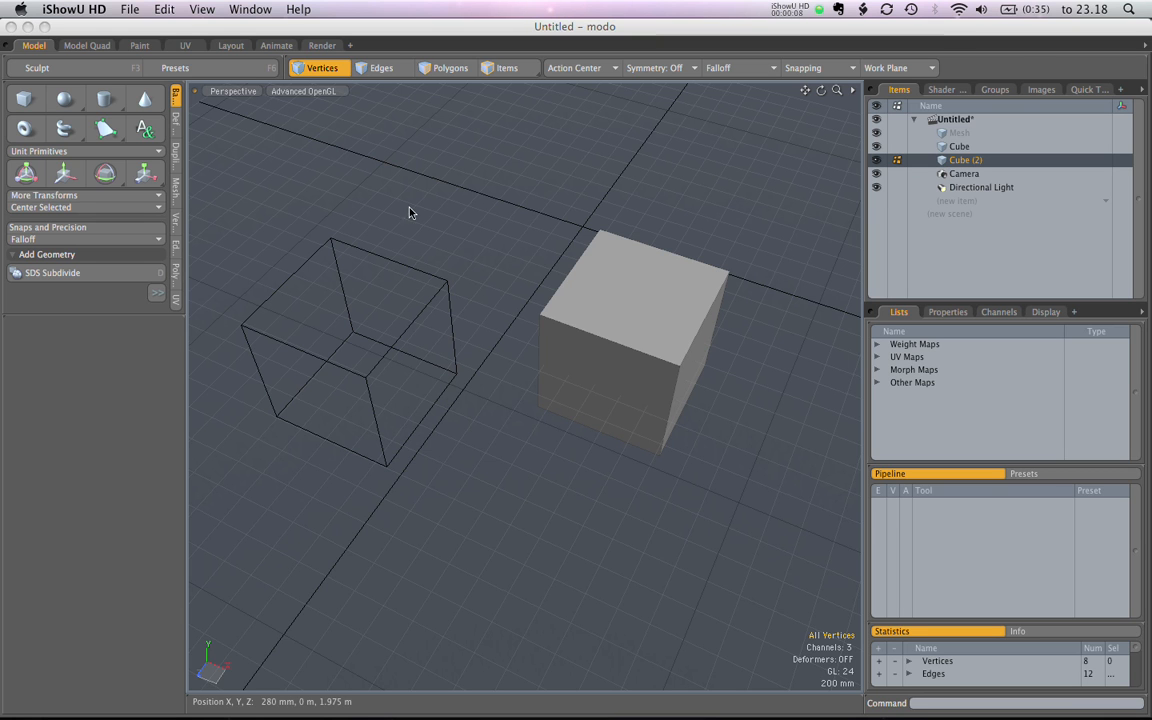
{"action": "mouse_move", "coordinate": [387, 216]}
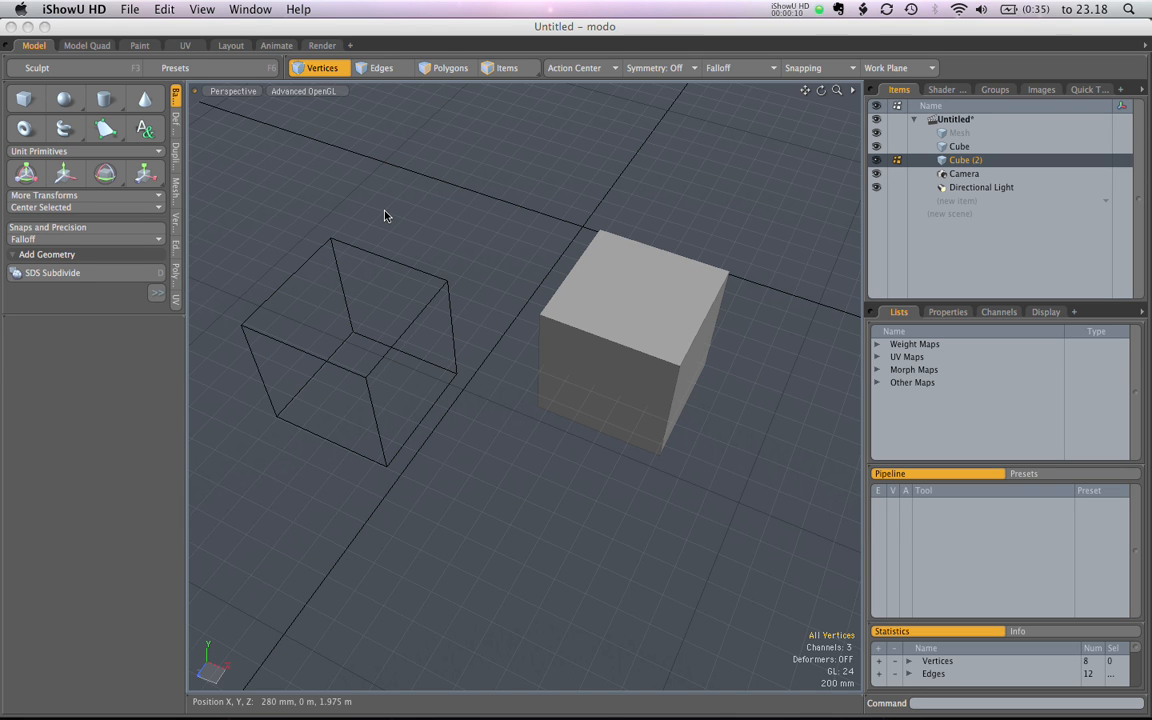
{"action": "mouse_move", "coordinate": [50, 204]}
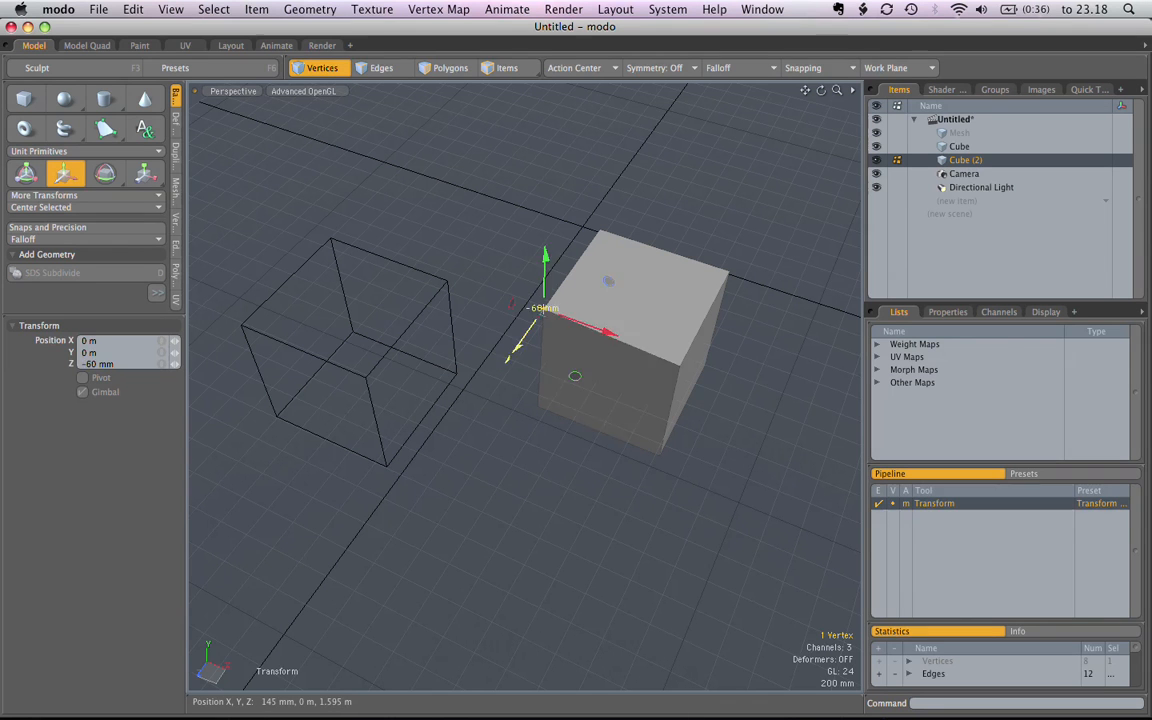
{"action": "left_click", "coordinate": [381, 68]}
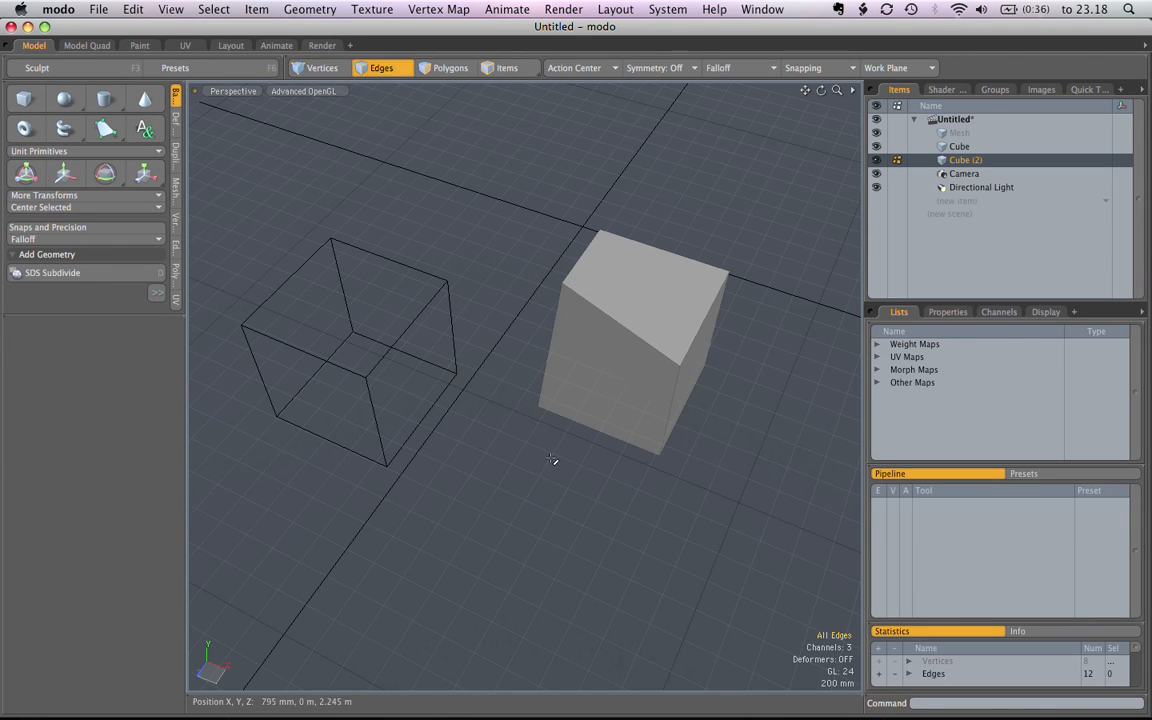
- In Vertices mode, move the solid cube's corner vertex and snap it onto the wireframe cube
{"action": "left_click", "coordinate": [322, 68]}
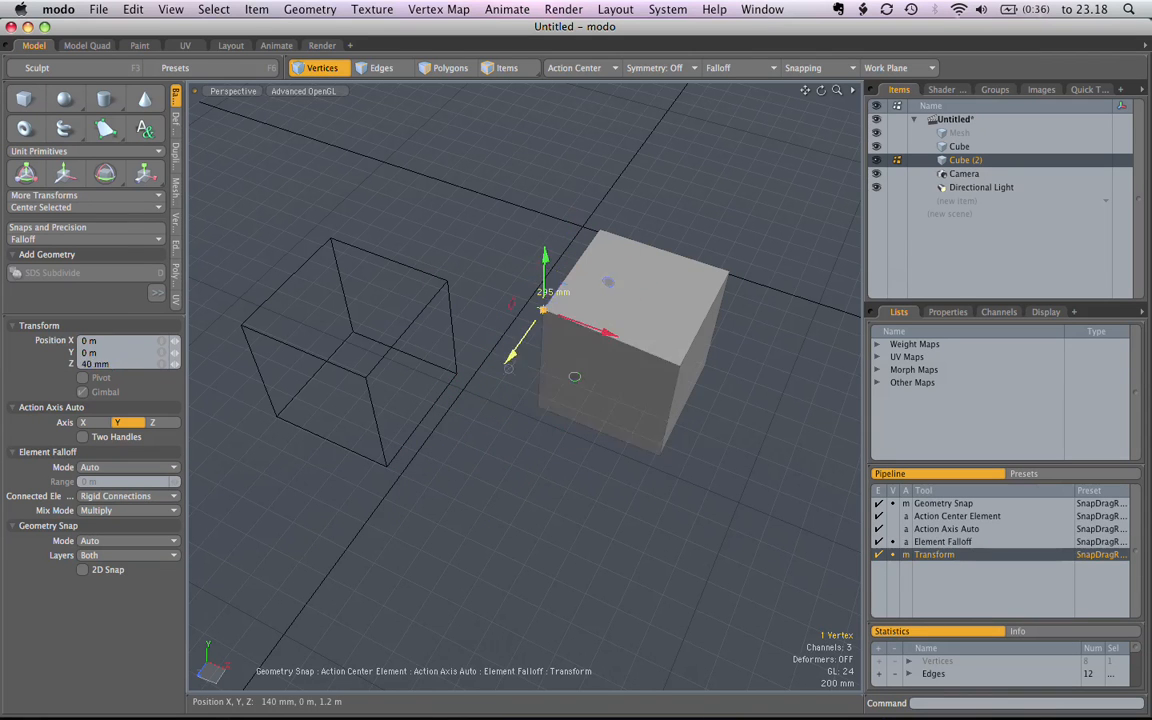
{"action": "left_click_drag", "start_coordinate": [545, 310], "coordinate": [570, 275]}
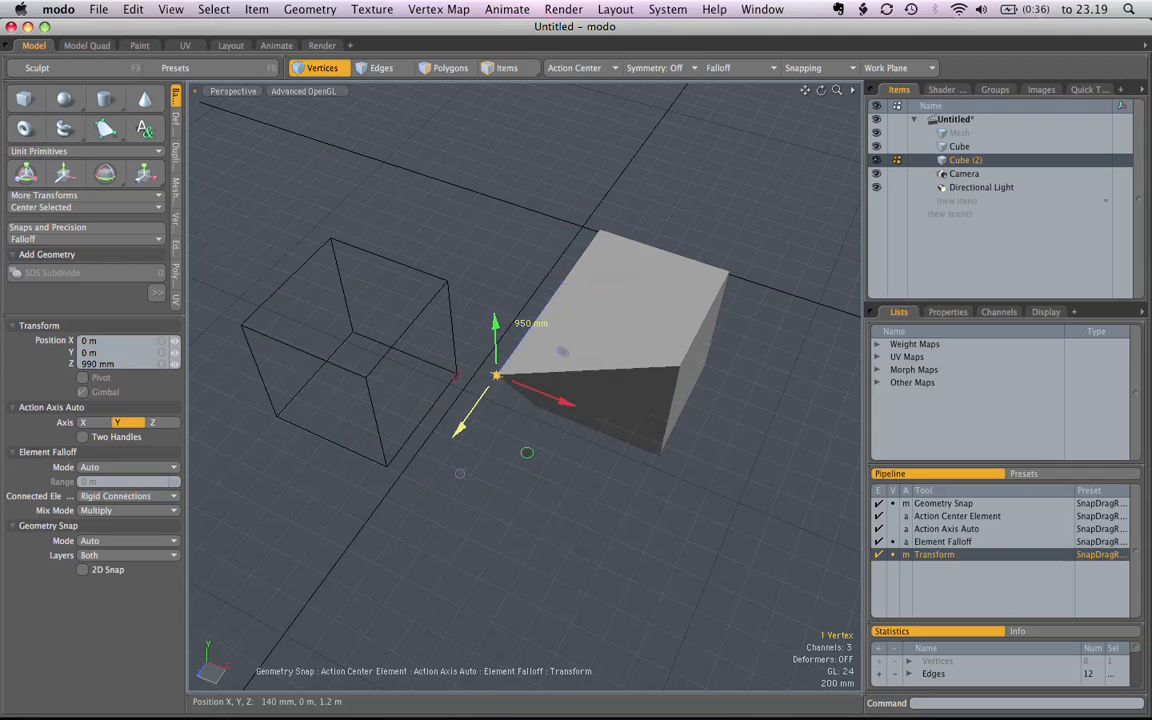
{"action": "left_click_drag", "start_coordinate": [497, 375], "coordinate": [565, 280]}
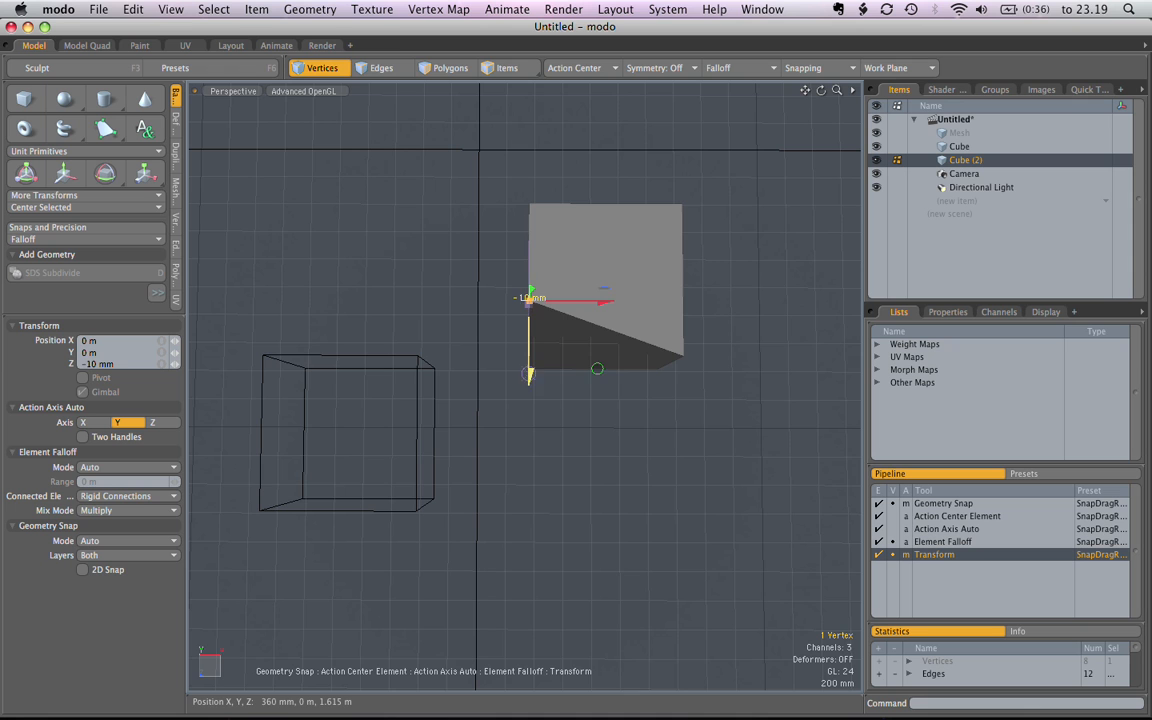
{"action": "left_click_drag", "start_coordinate": [530, 298], "coordinate": [530, 350]}
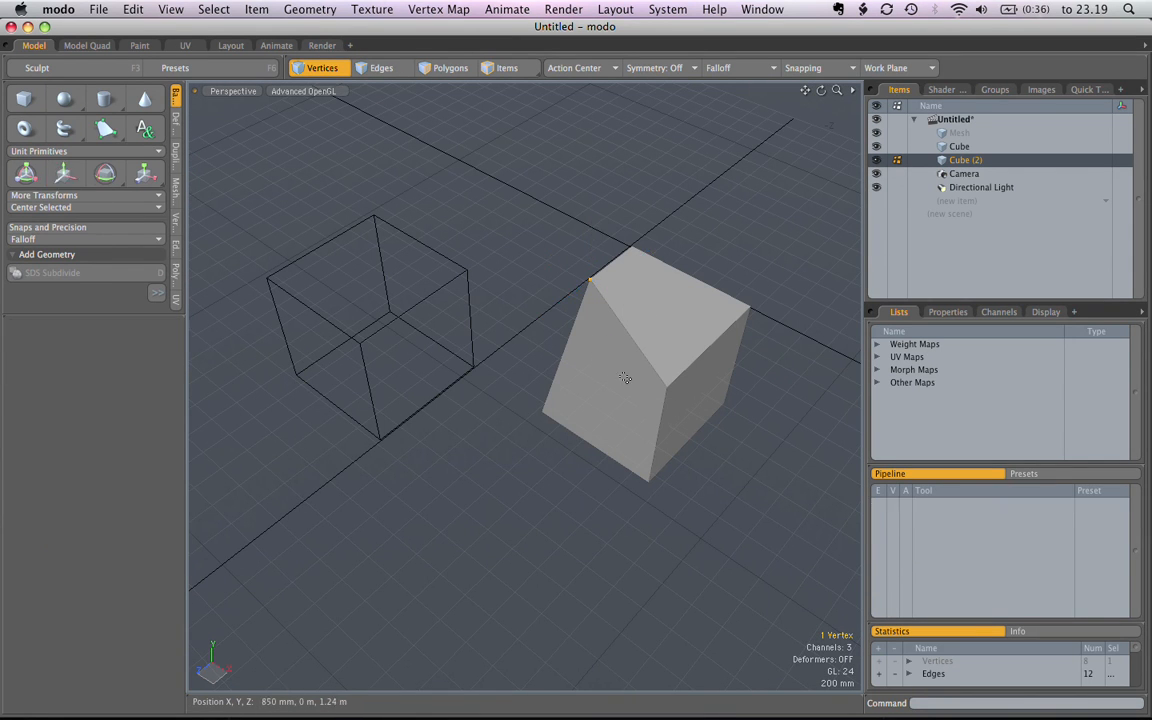
- Stretch the corner vertex about 1.11 m outward along Z, lengthening the cube
{"action": "left_click", "coordinate": [507, 68]}
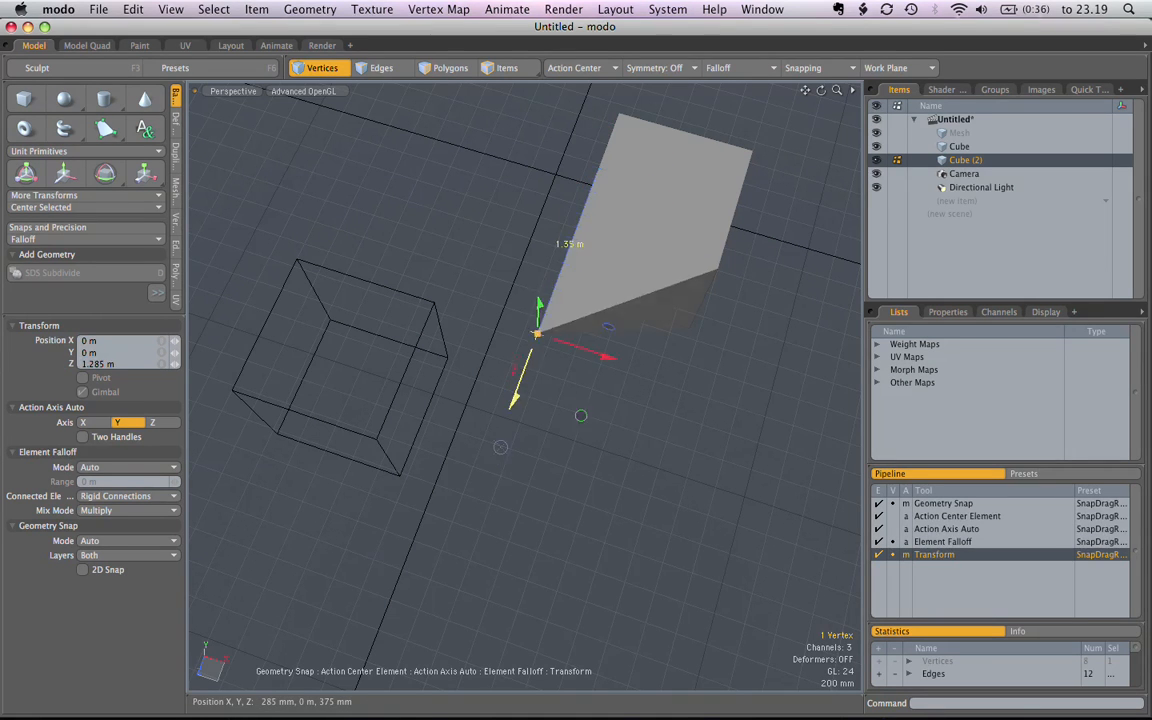
{"action": "left_click_drag", "start_coordinate": [538, 333], "coordinate": [502, 430]}
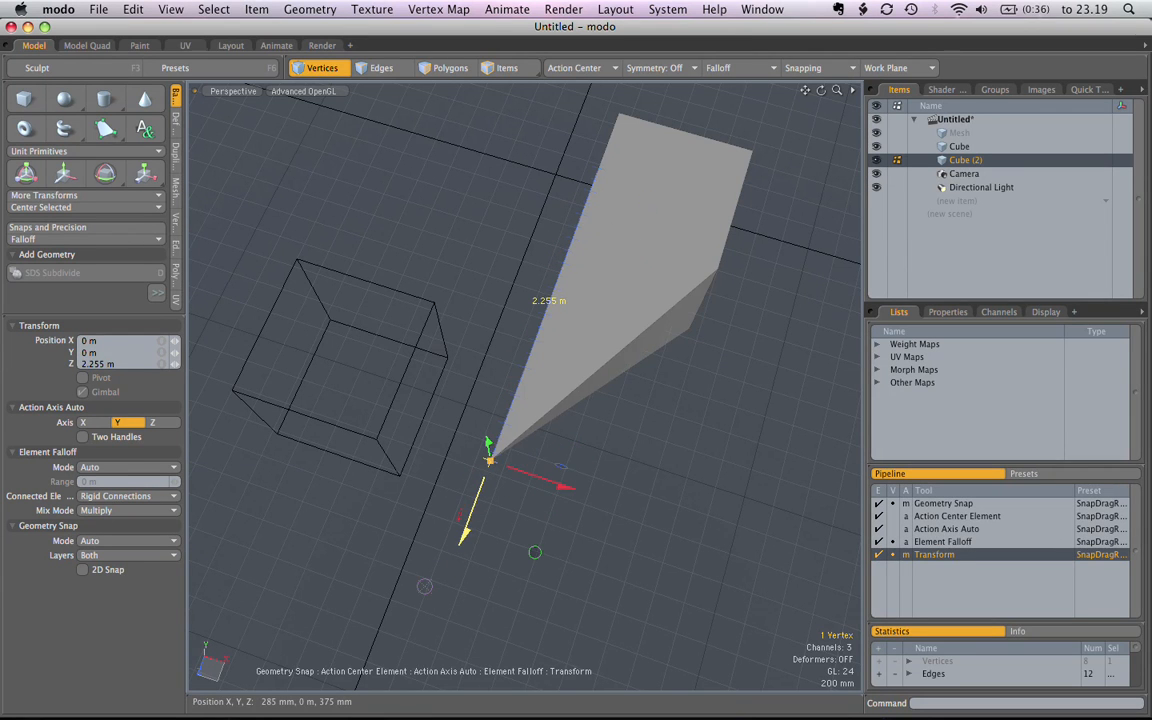
{"action": "left_click_drag", "start_coordinate": [490, 460], "coordinate": [550, 305]}
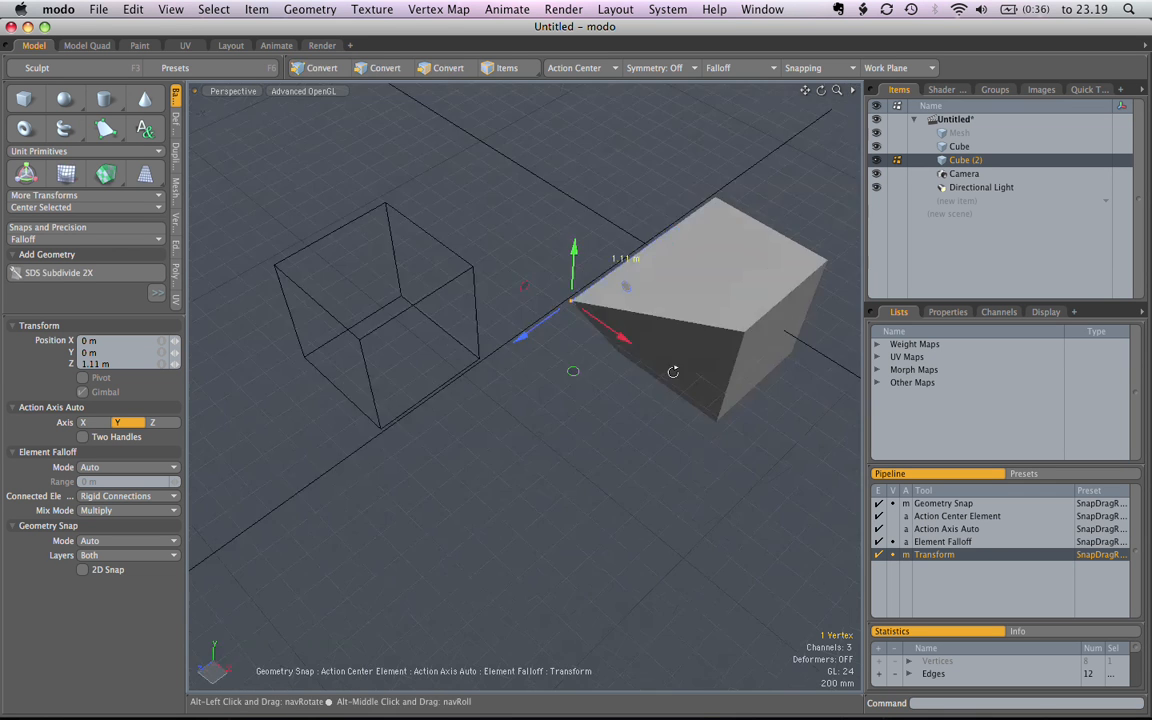
- Slide the corner vertex to about 1.765 m along Z toward the wireframe cube, forming a wedge
{"action": "left_click_drag", "start_coordinate": [673, 372], "coordinate": [547, 257]}
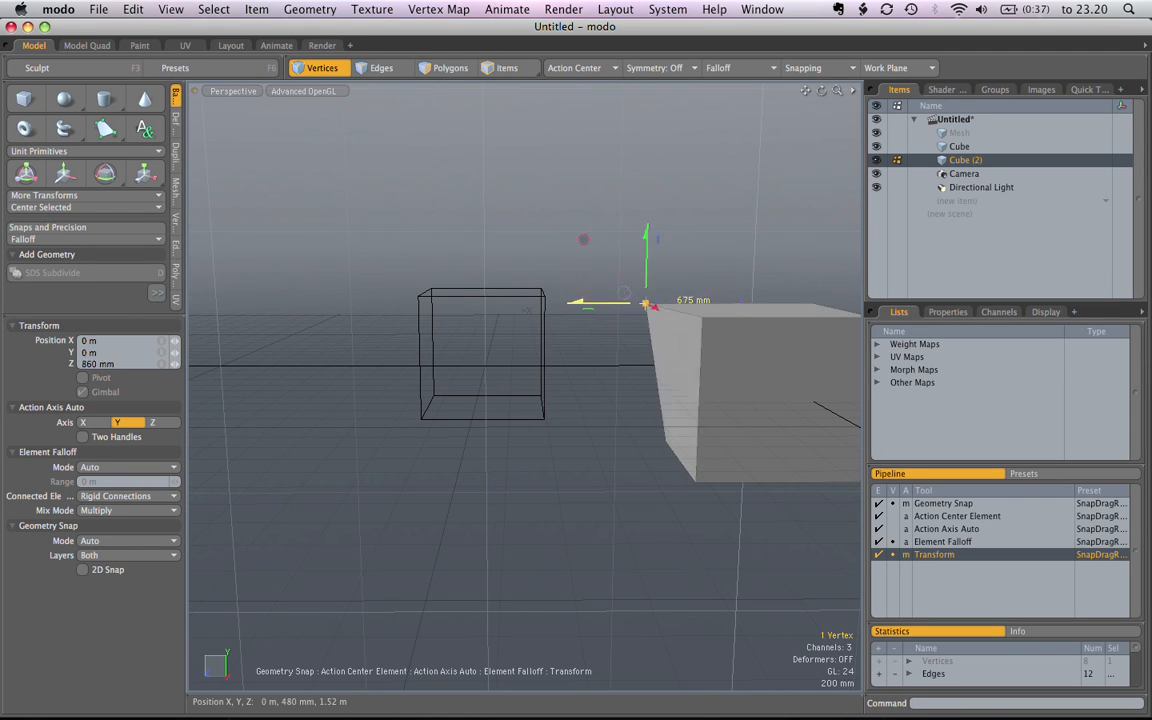
{"action": "left_click_drag", "start_coordinate": [650, 305], "coordinate": [610, 305]}
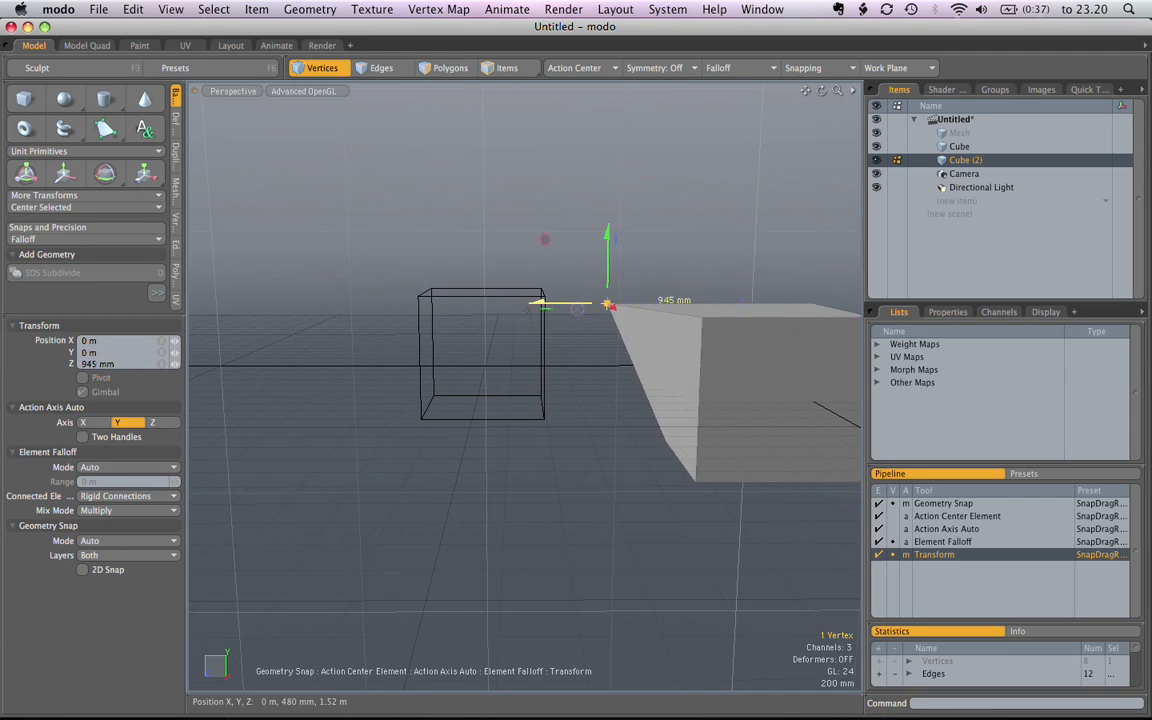
{"action": "left_click_drag", "start_coordinate": [610, 305], "coordinate": [715, 310]}
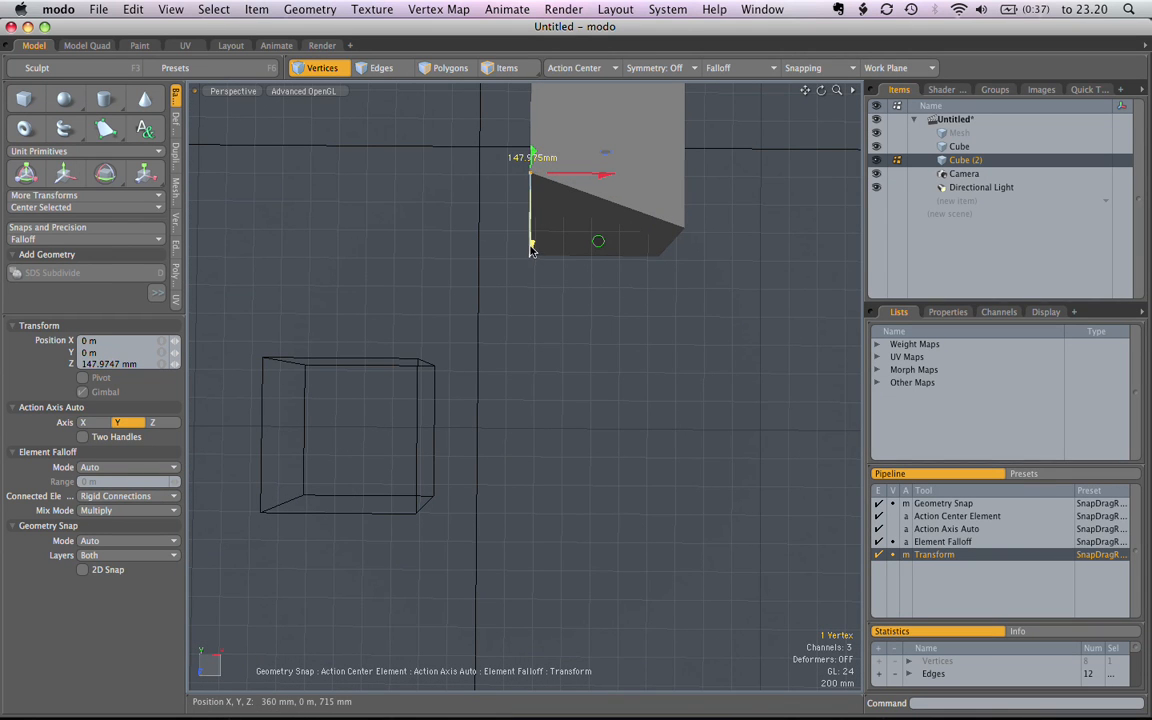
{"action": "left_click_drag", "start_coordinate": [532, 247], "coordinate": [530, 212]}
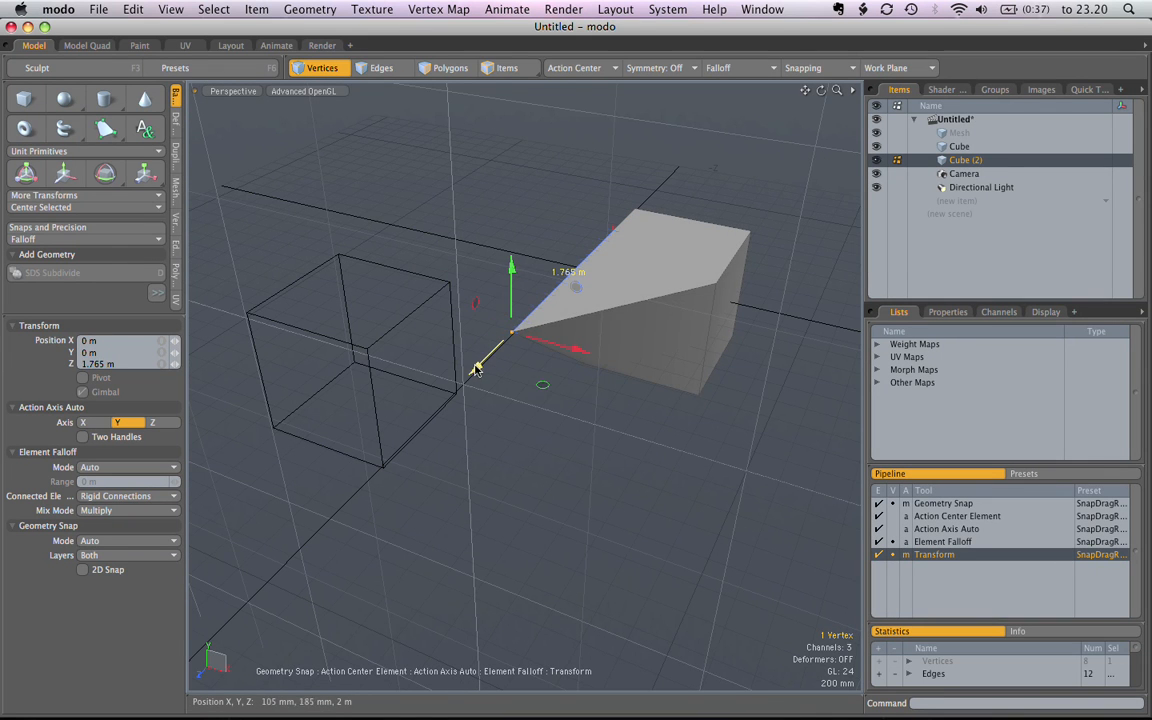
- Stretch the wedge vertex farther out, then pull it back so the cube is regular again
{"action": "left_click_drag", "start_coordinate": [511, 332], "coordinate": [491, 351]}
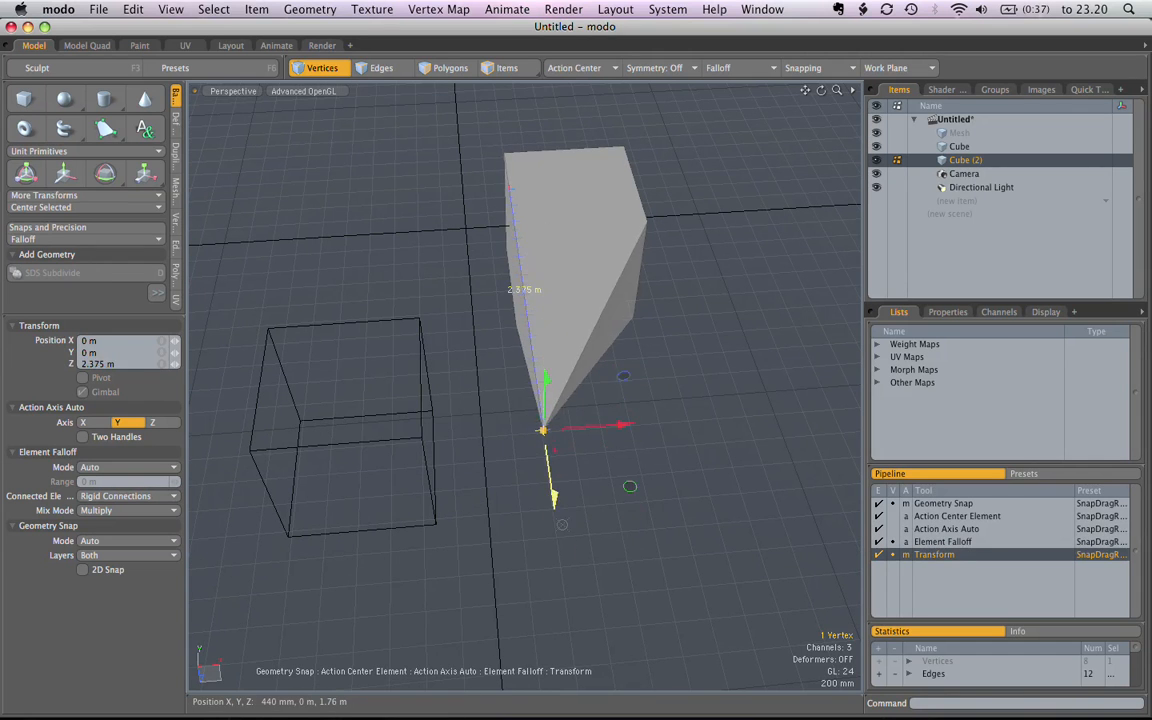
{"action": "left_click_drag", "start_coordinate": [542, 430], "coordinate": [533, 348]}
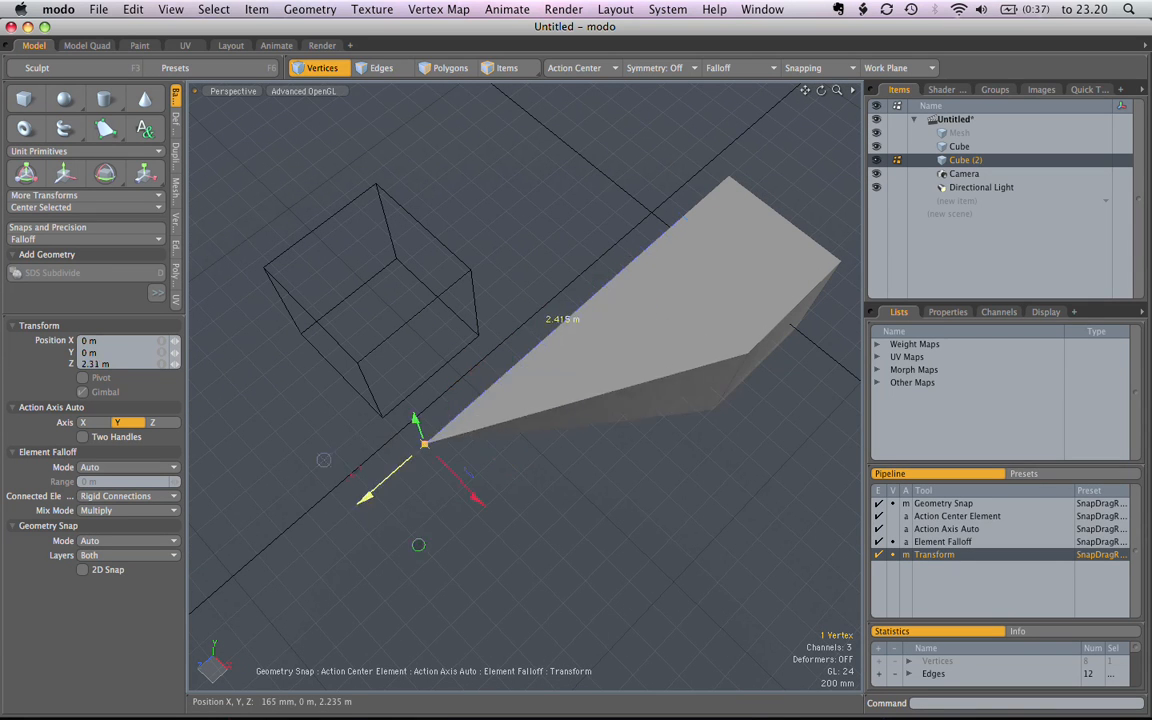
{"action": "left_click_drag", "start_coordinate": [423, 443], "coordinate": [465, 405]}
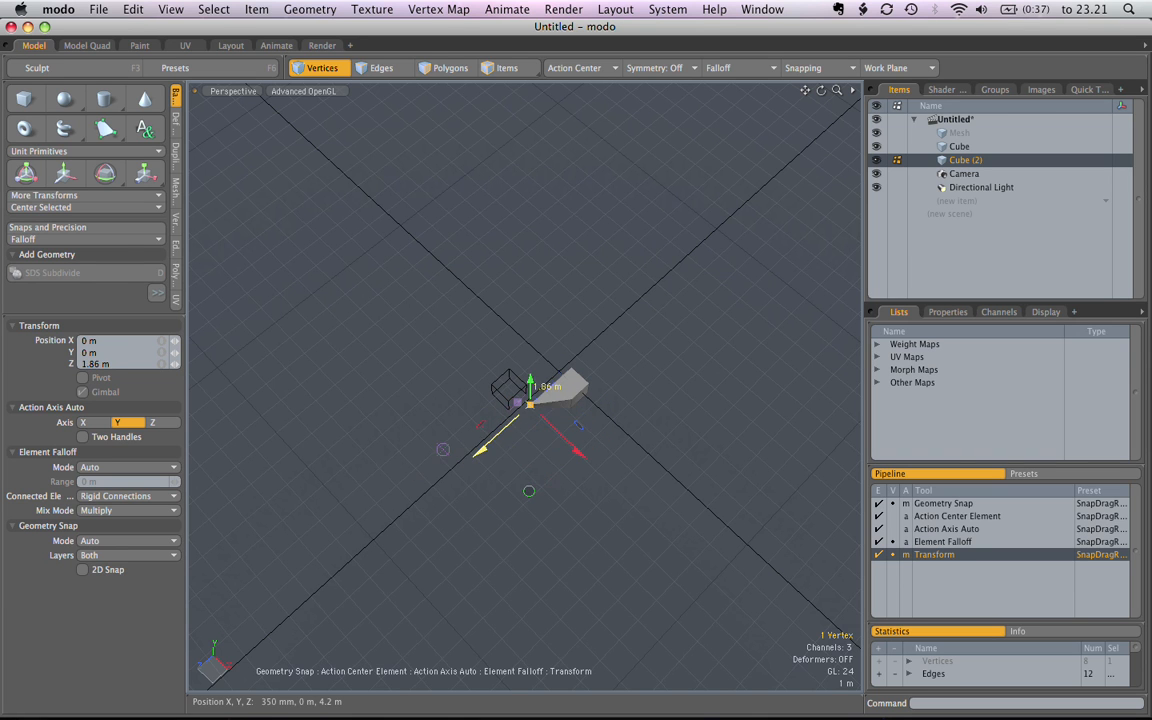
{"action": "left_click_drag", "start_coordinate": [529, 395], "coordinate": [554, 375]}
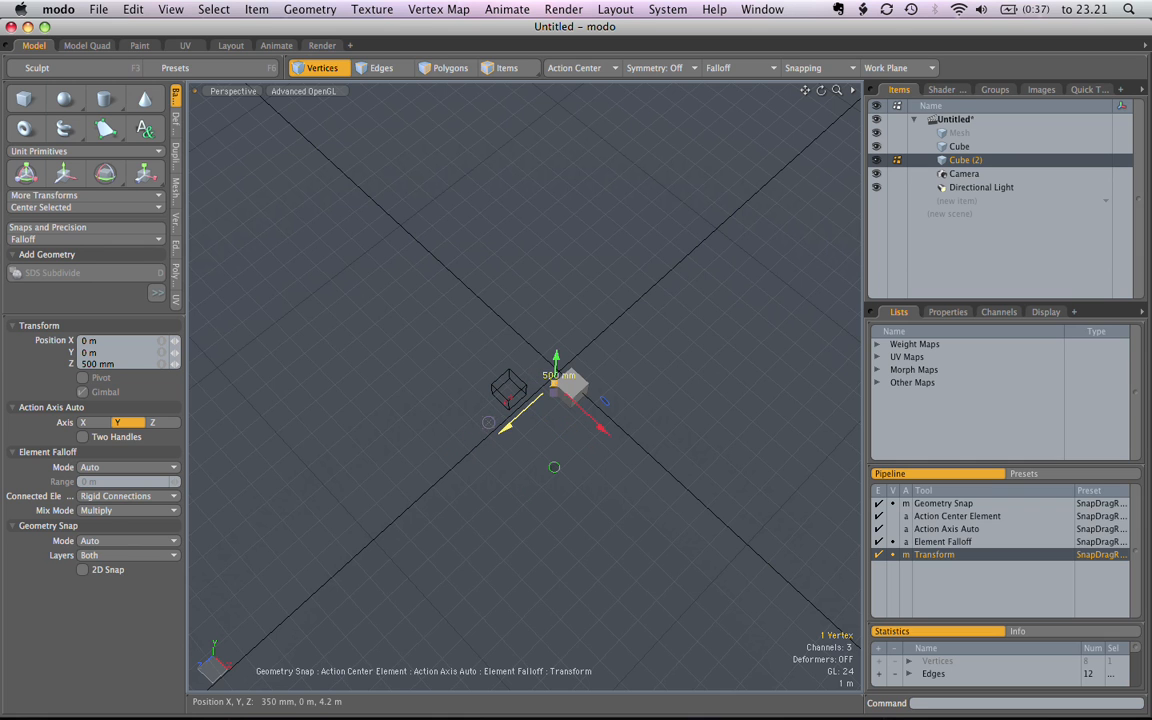
{"action": "left_click_drag", "start_coordinate": [556, 360], "coordinate": [540, 390]}
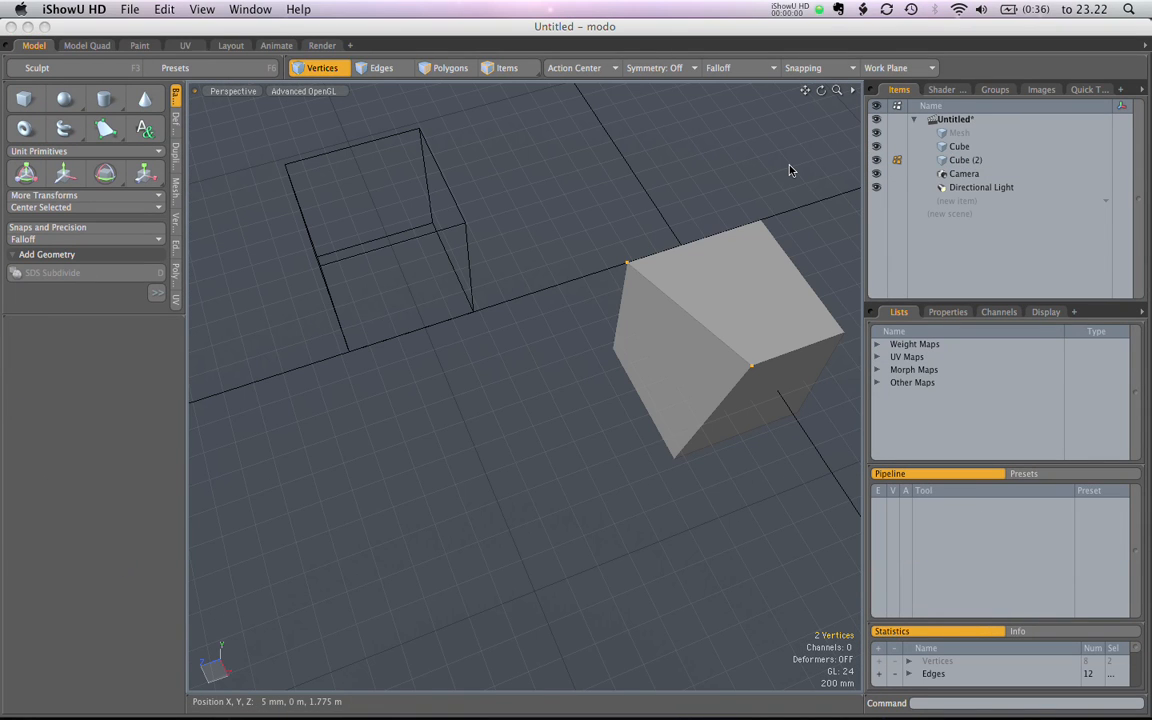
{"action": "mouse_move", "coordinate": [580, 157]}
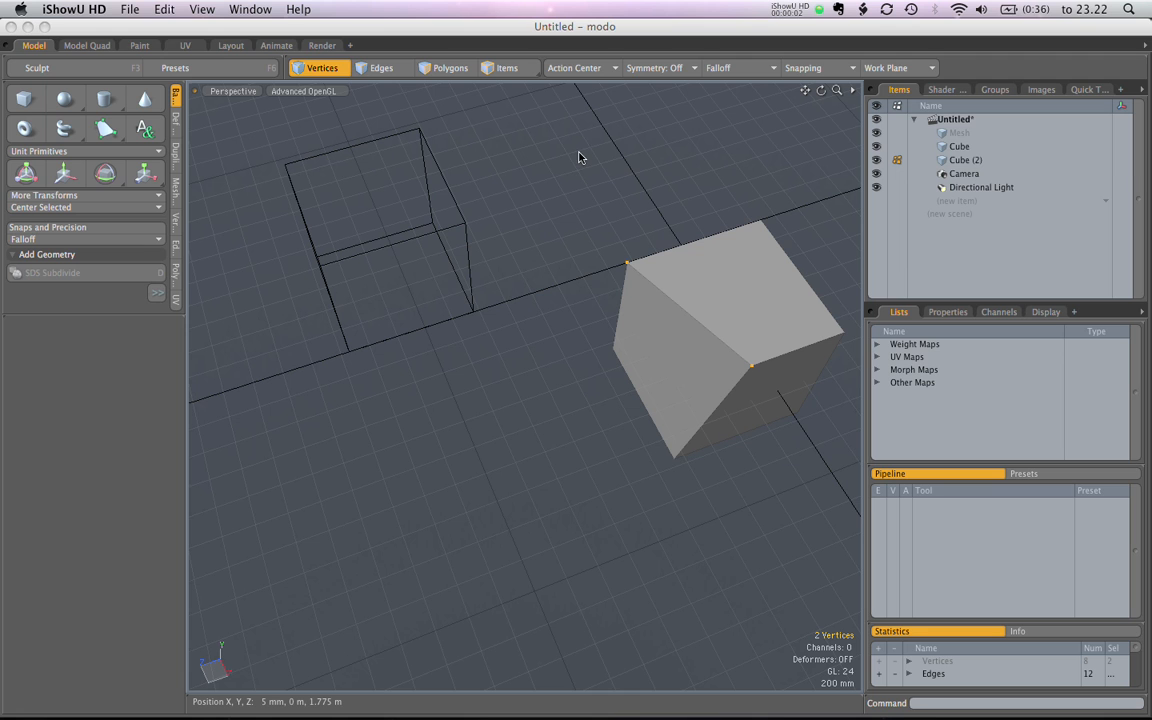
{"action": "mouse_move", "coordinate": [573, 234]}
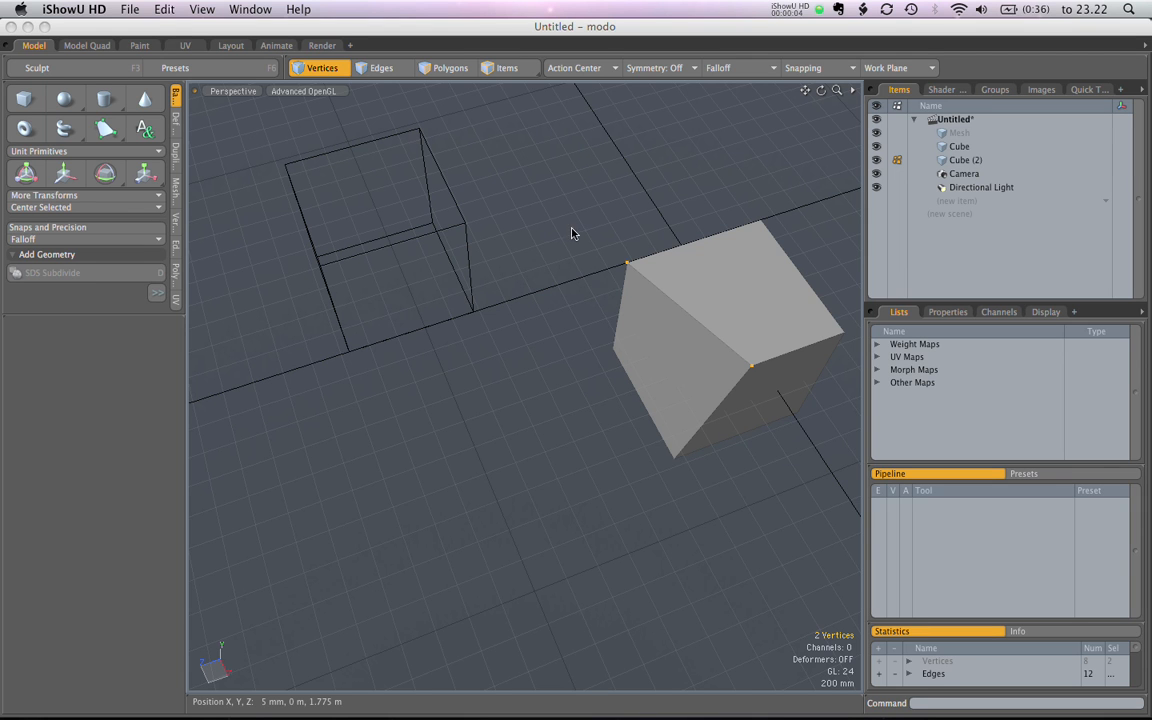
{"action": "mouse_move", "coordinate": [658, 278]}
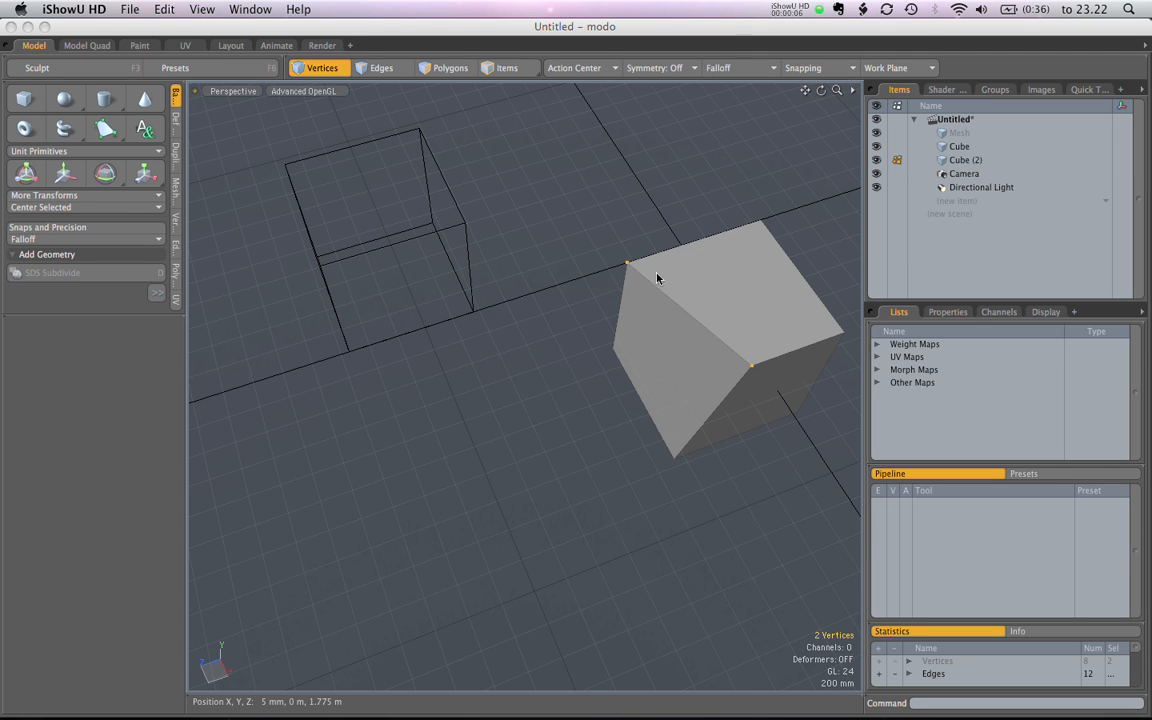
{"action": "mouse_move", "coordinate": [160, 238]}
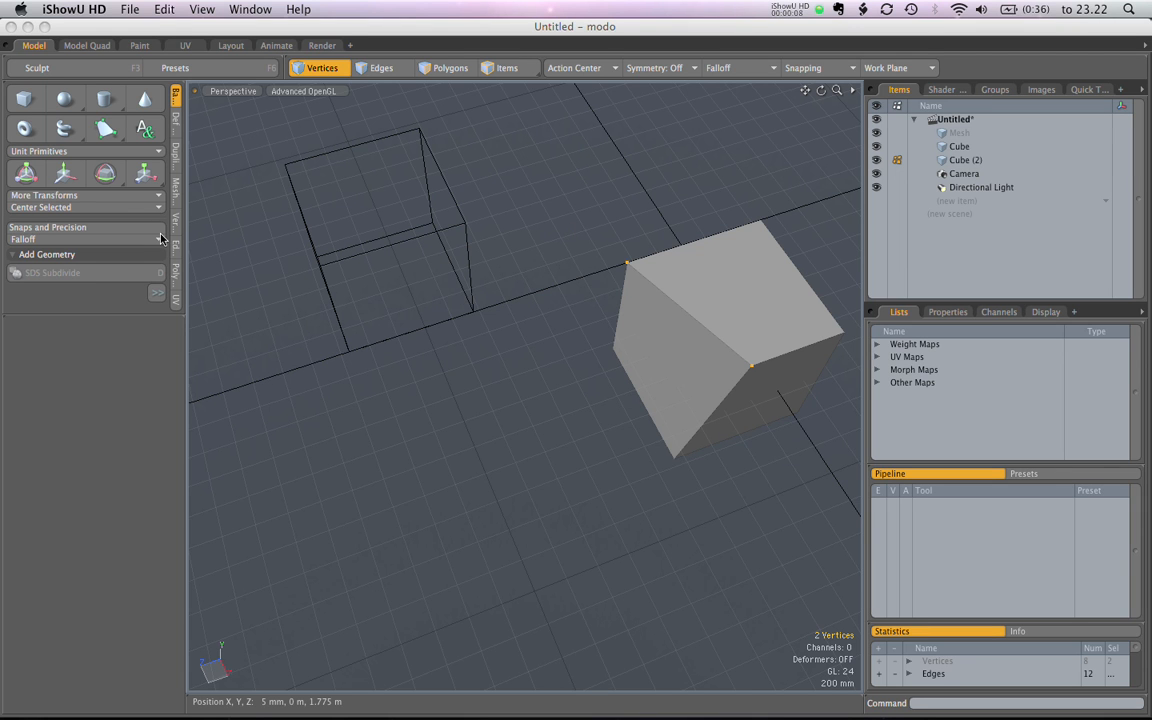
{"action": "mouse_move", "coordinate": [759, 348]}
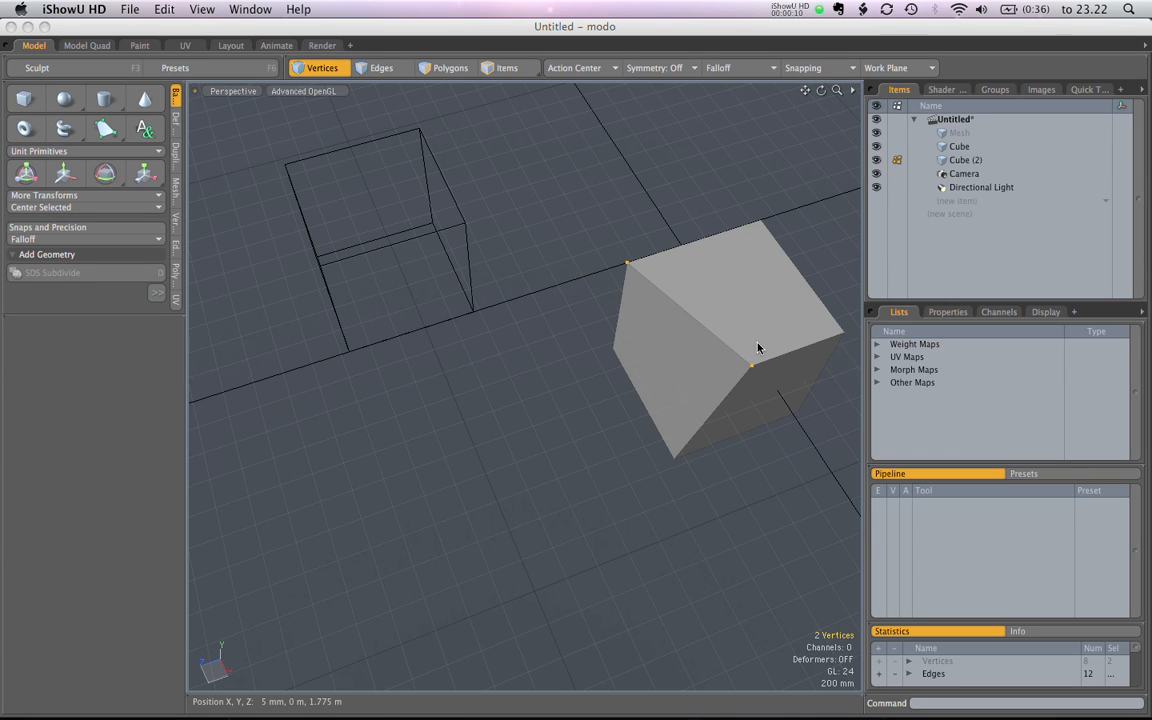
{"action": "mouse_move", "coordinate": [638, 339]}
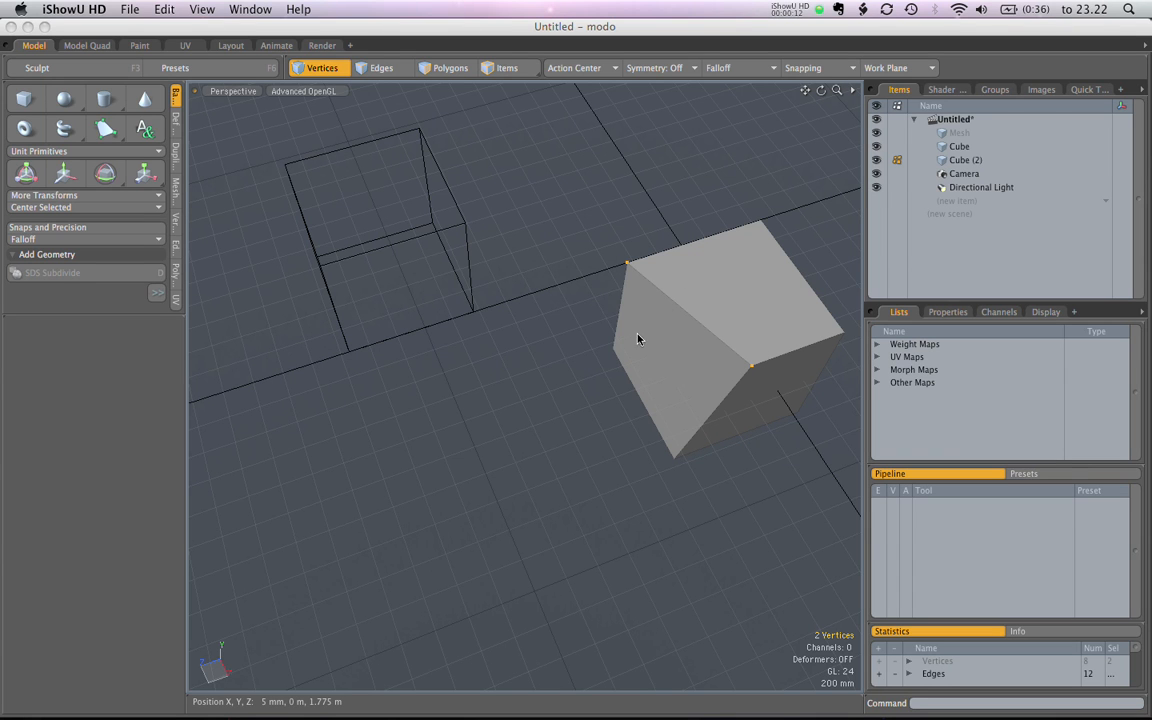
{"action": "mouse_move", "coordinate": [645, 288]}
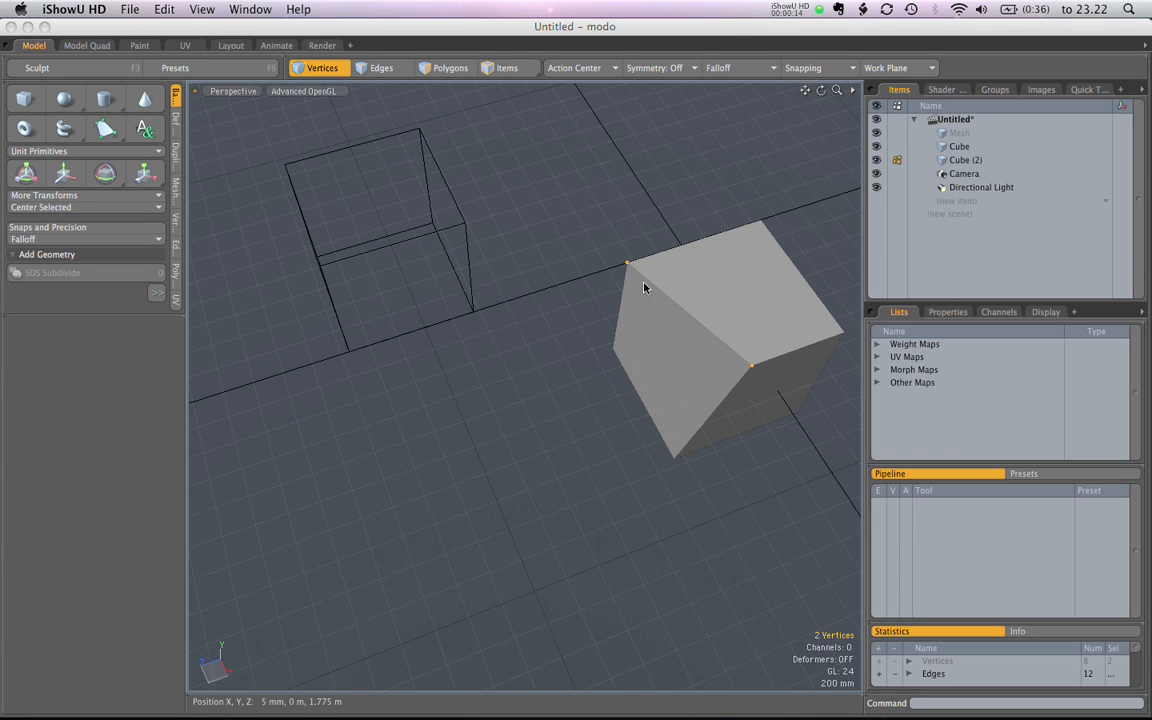
{"action": "mouse_move", "coordinate": [118, 230]}
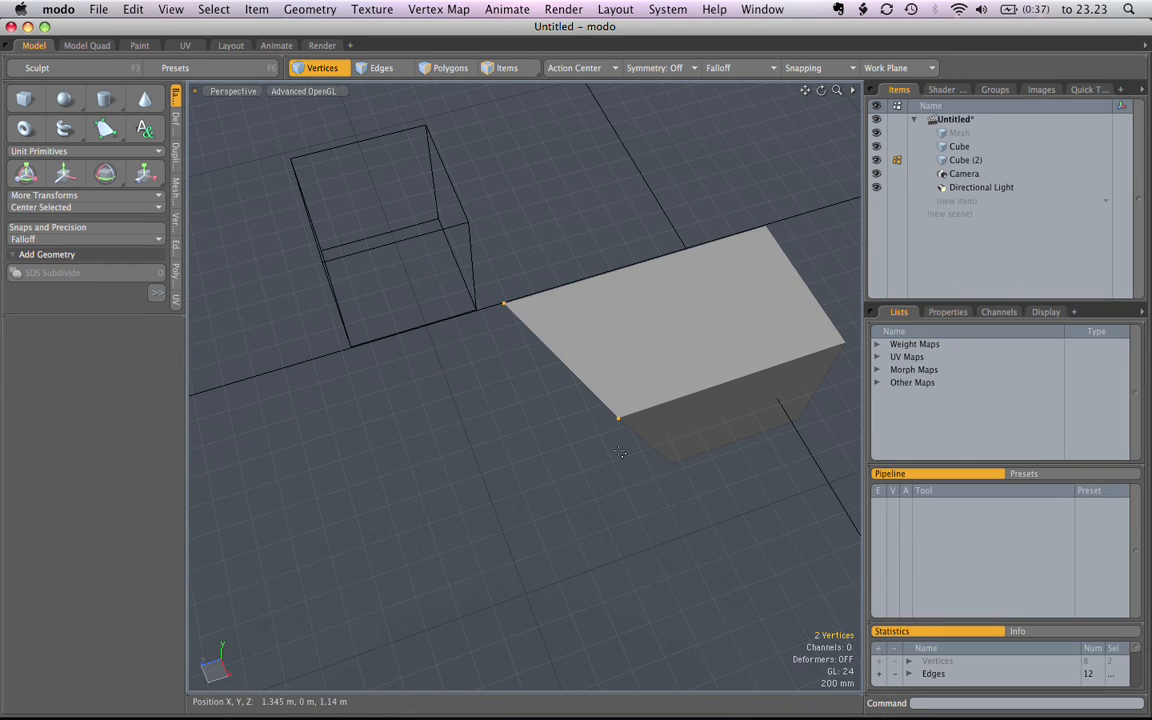
{"action": "mouse_move", "coordinate": [714, 574]}
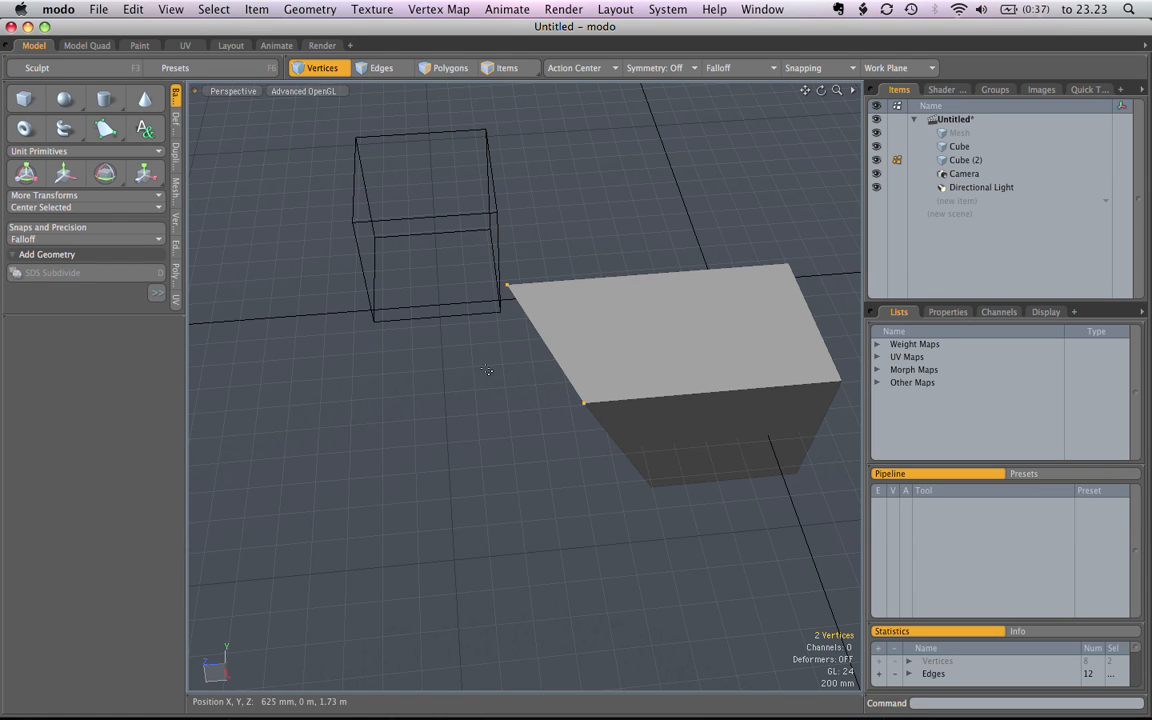
- Activate the Scale tool on the two selected corner vertices at 100%
{"action": "left_click", "coordinate": [143, 172]}
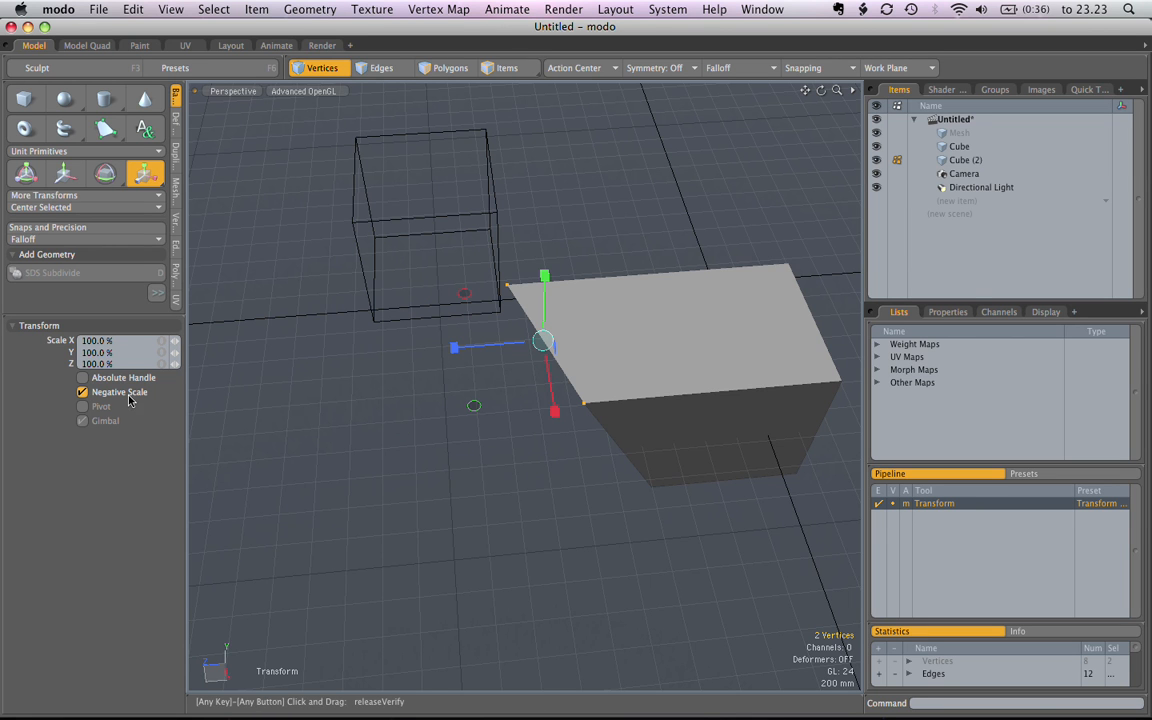
{"action": "mouse_move", "coordinate": [130, 401]}
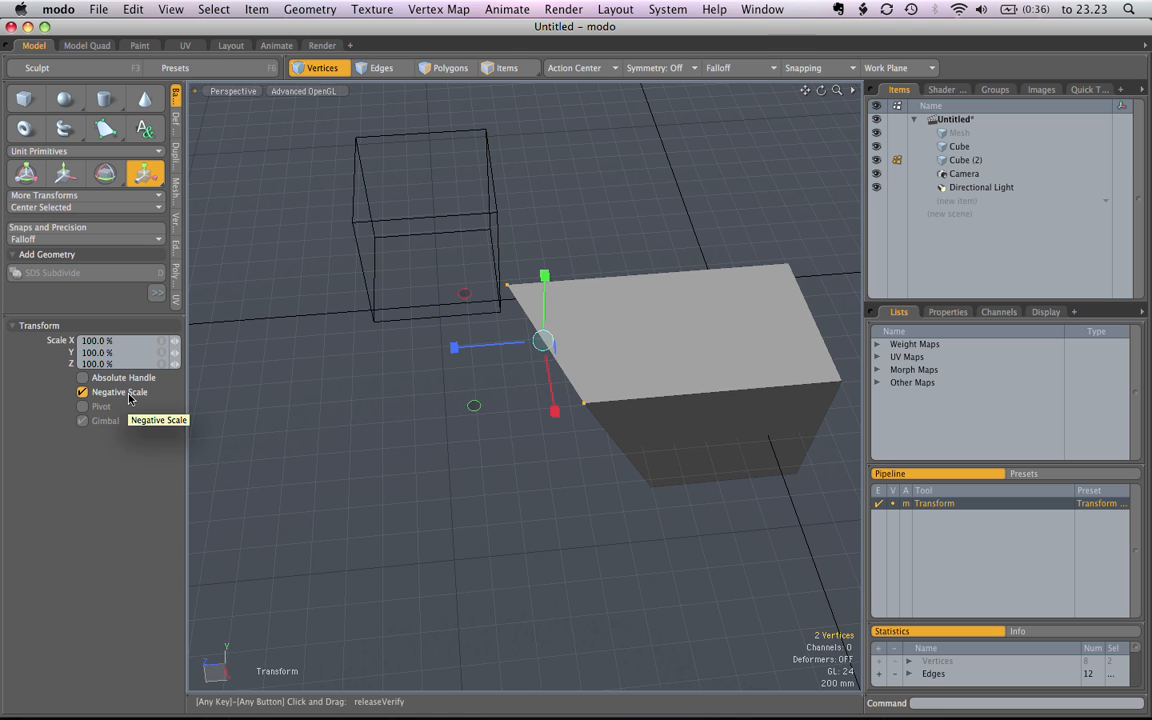